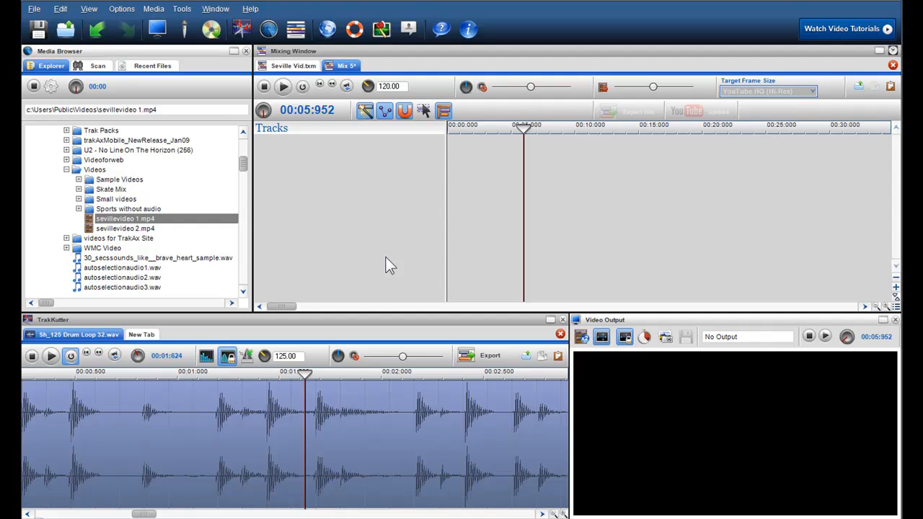
mouse_move(421, 201)
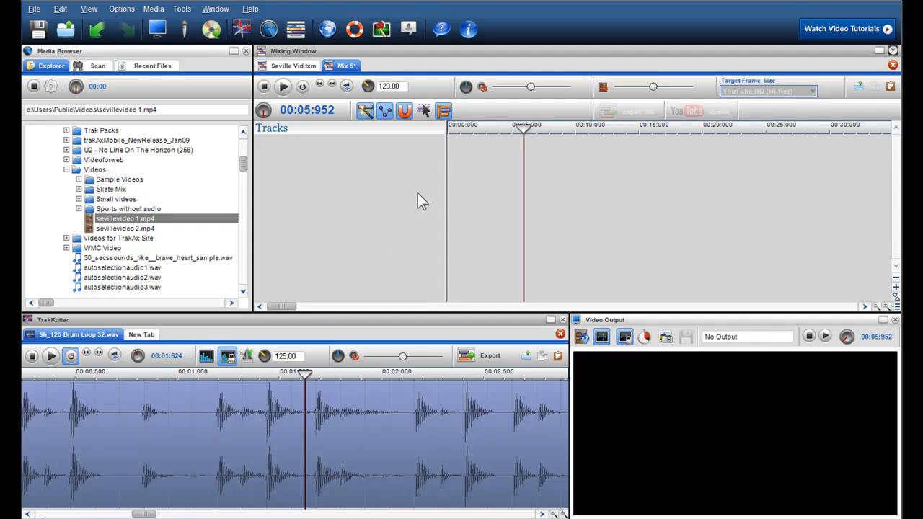
mouse_move(450, 147)
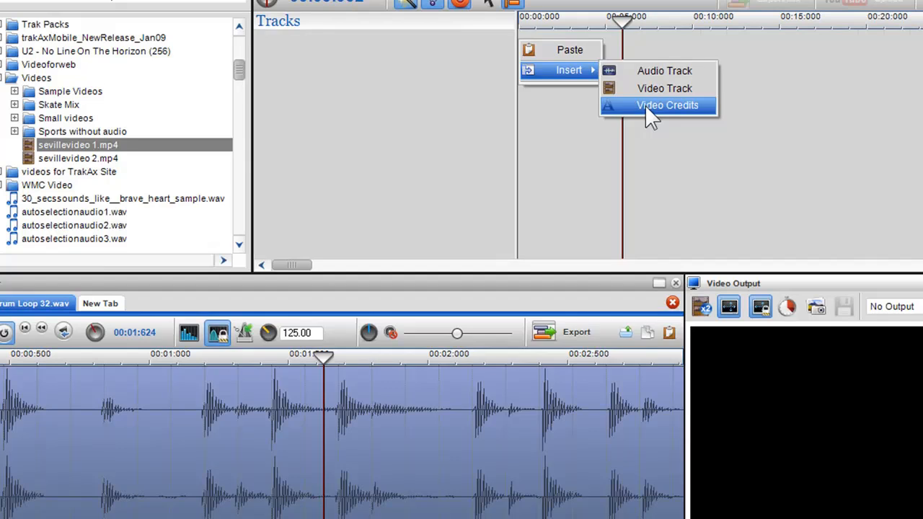
Step: Insert a Video Credits title and replace the placeholder with SEVILLE WIN THE UEFA CUP
left_click(666, 106)
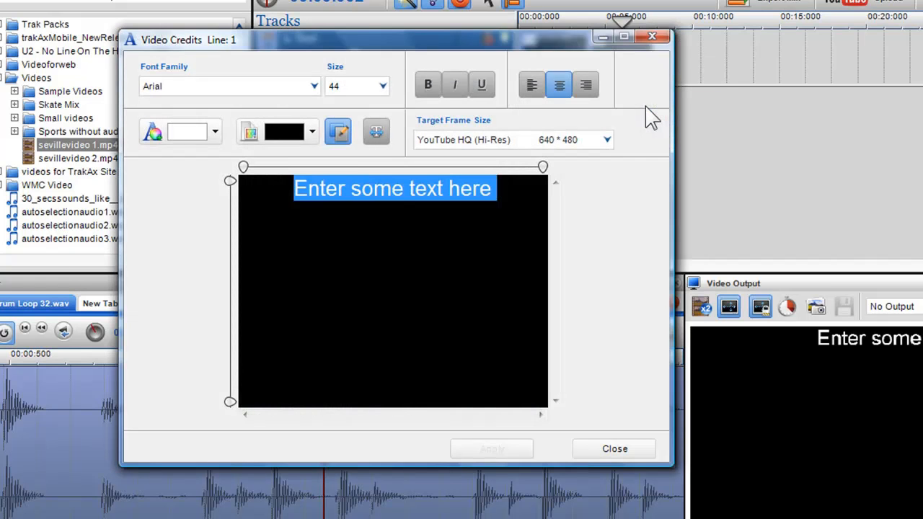
left_click(498, 188)
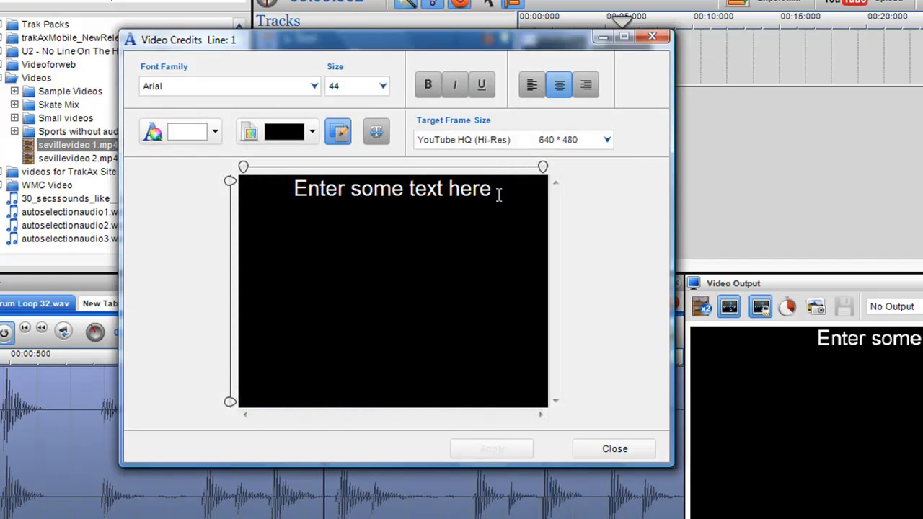
type("E")
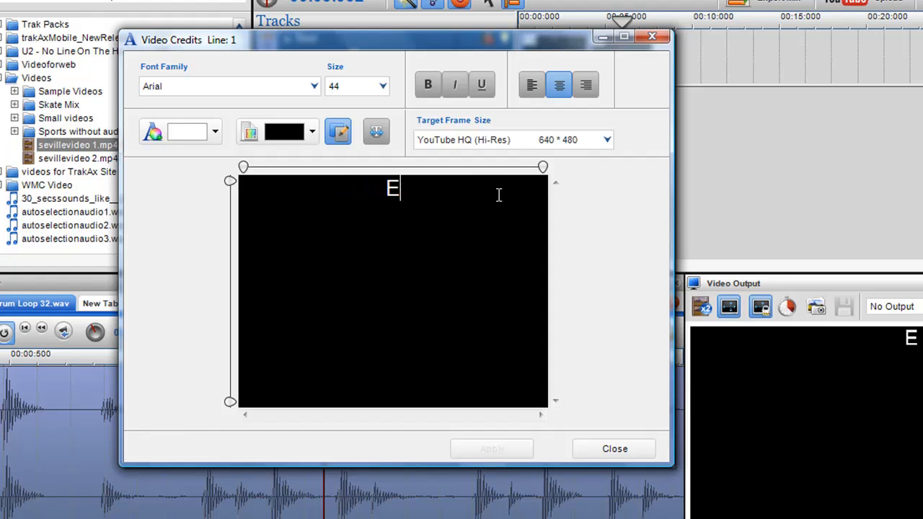
type("SVI")
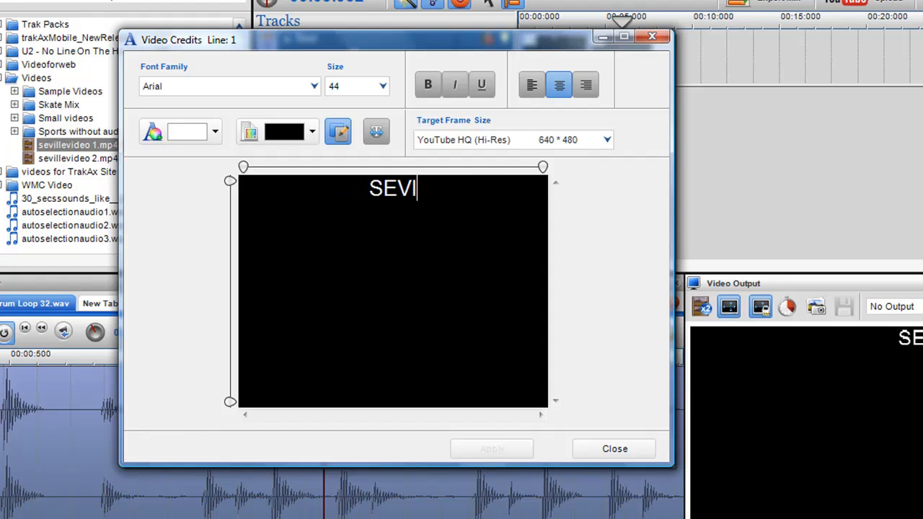
type("LLE S")
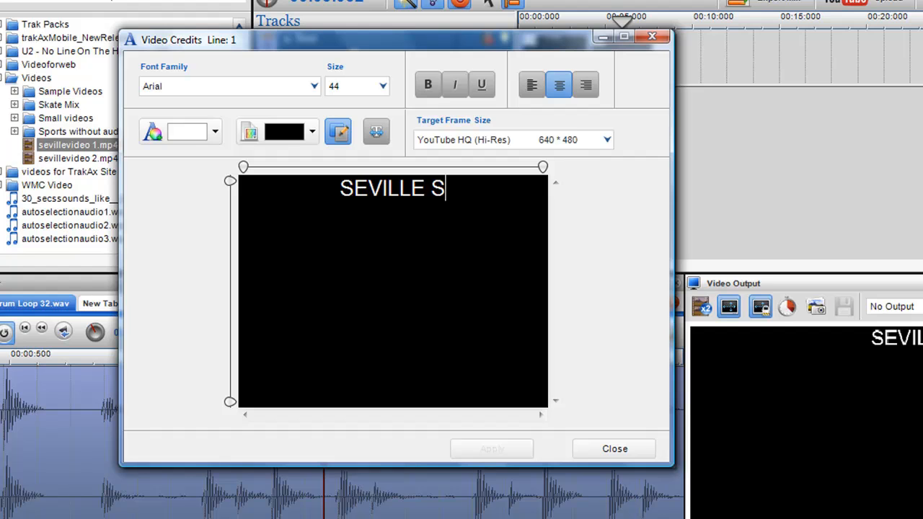
type("WIN T")
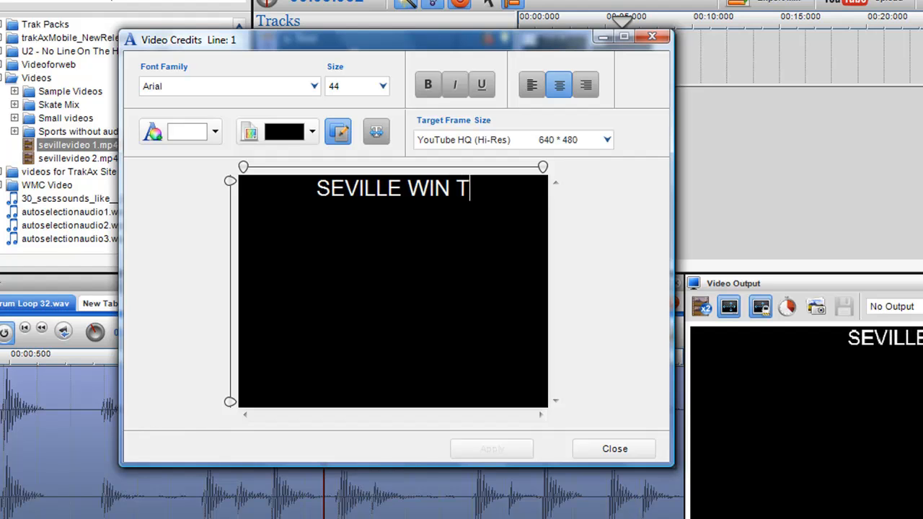
type("HE UE")
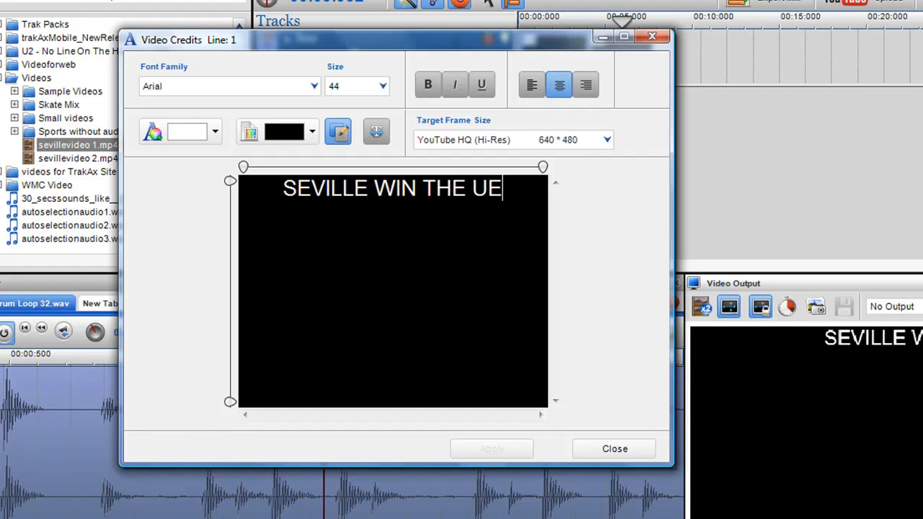
type("FA CU")
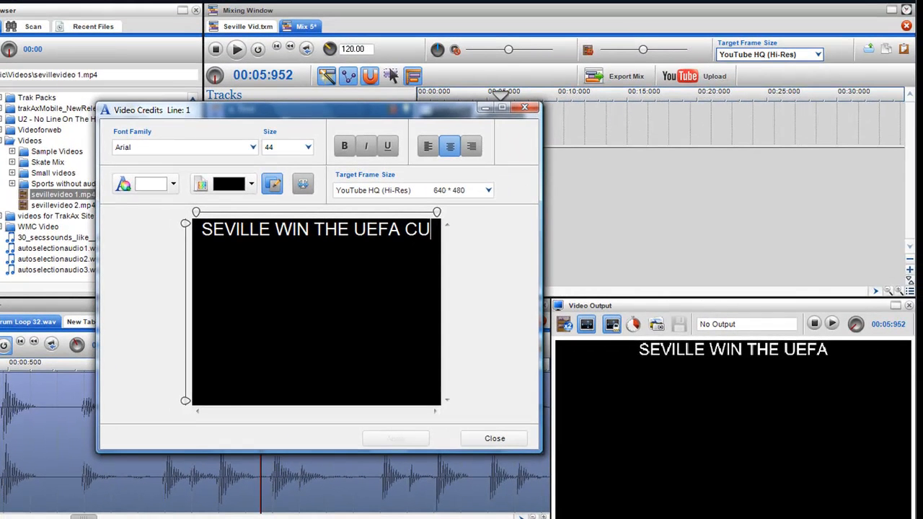
type("P")
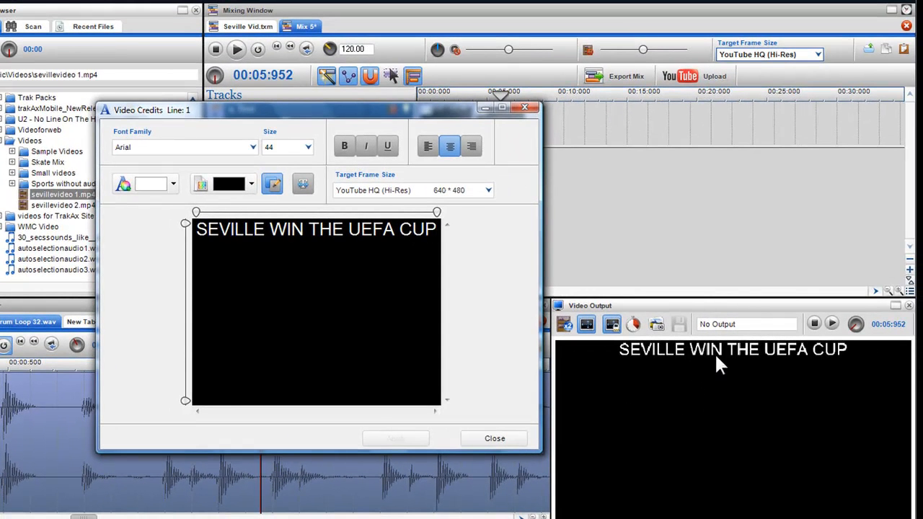
mouse_move(790, 357)
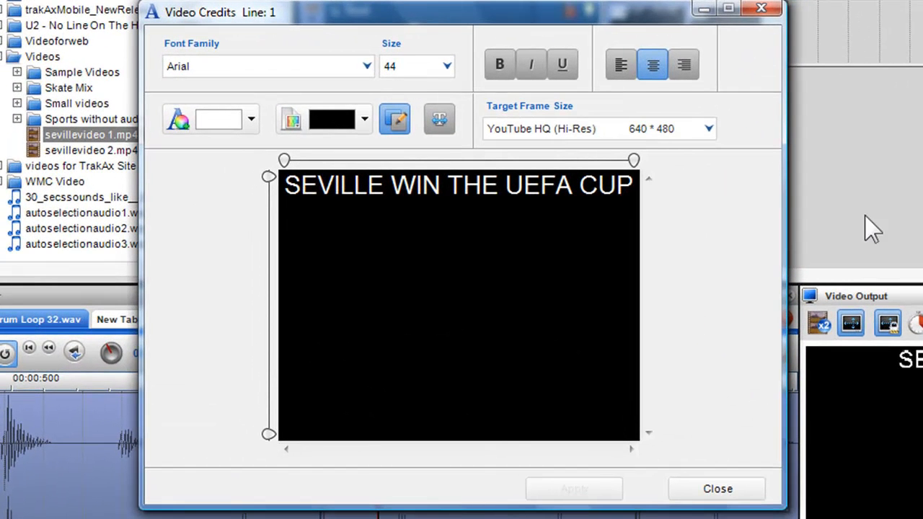
mouse_move(652, 64)
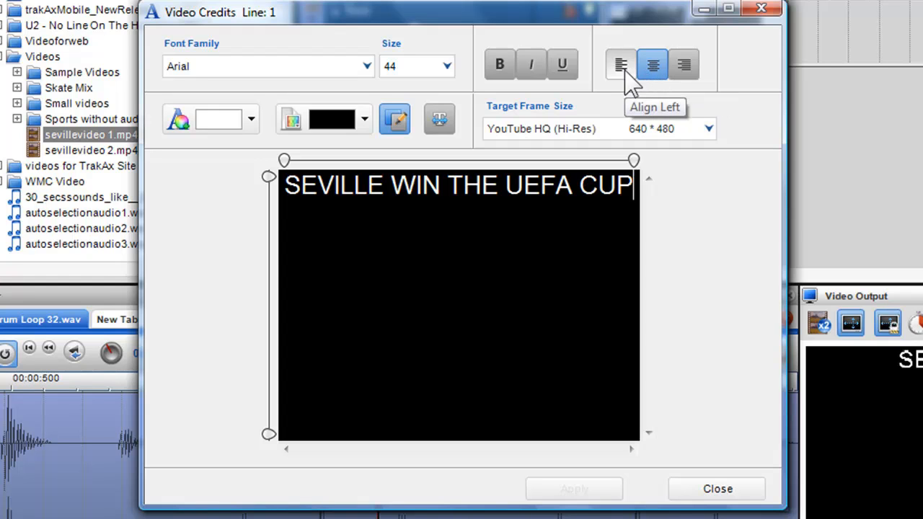
mouse_move(683, 64)
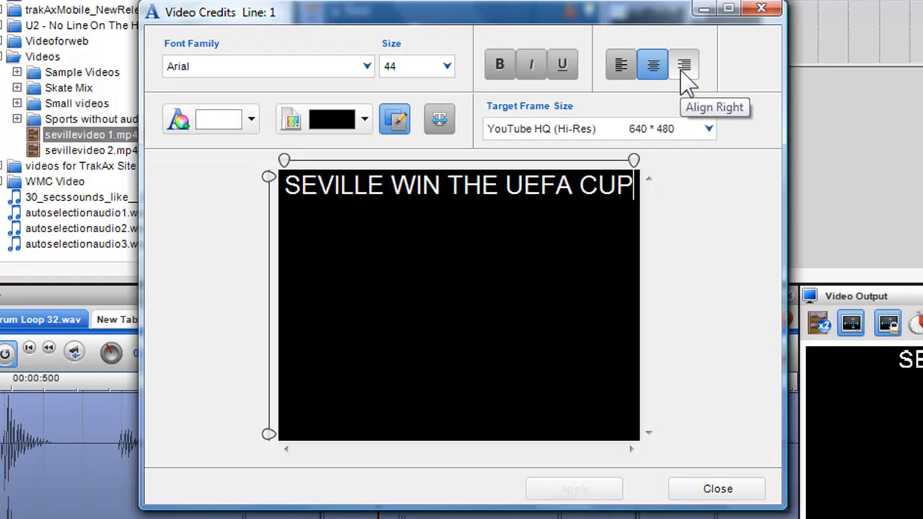
mouse_move(661, 106)
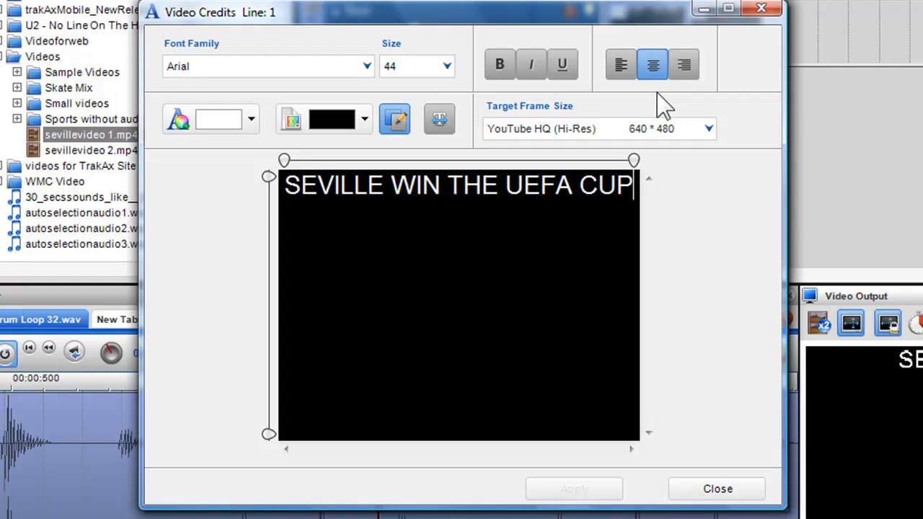
mouse_move(268, 176)
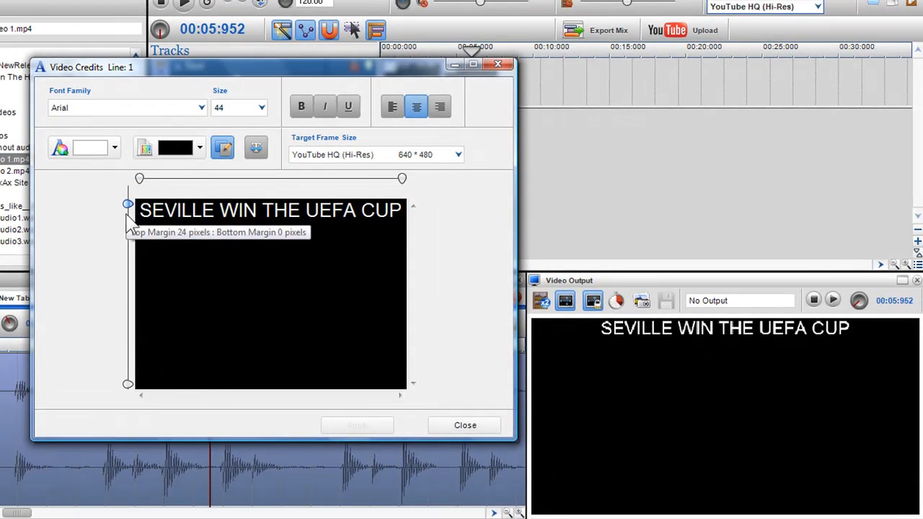
Step: Try the top margin slider, moving the title down and back to the top edge
left_click_drag(126, 203, 126, 314)
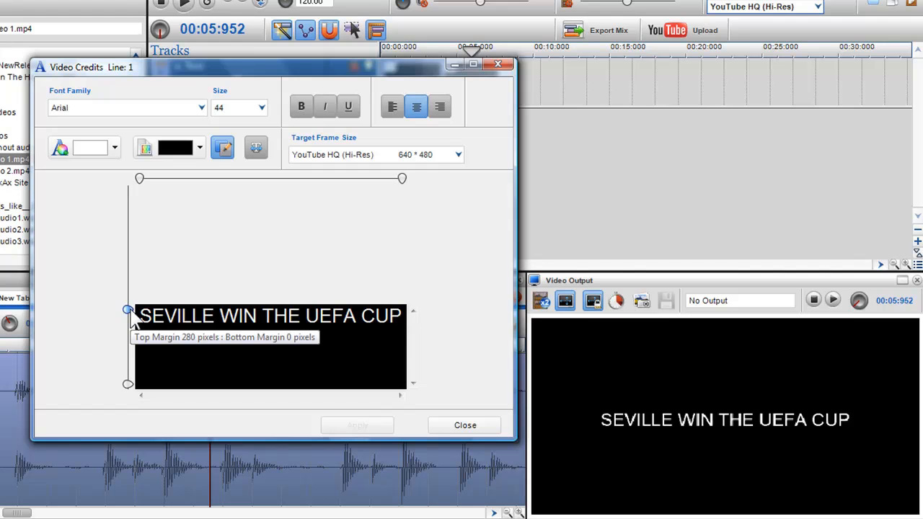
left_click_drag(127, 314, 127, 340)
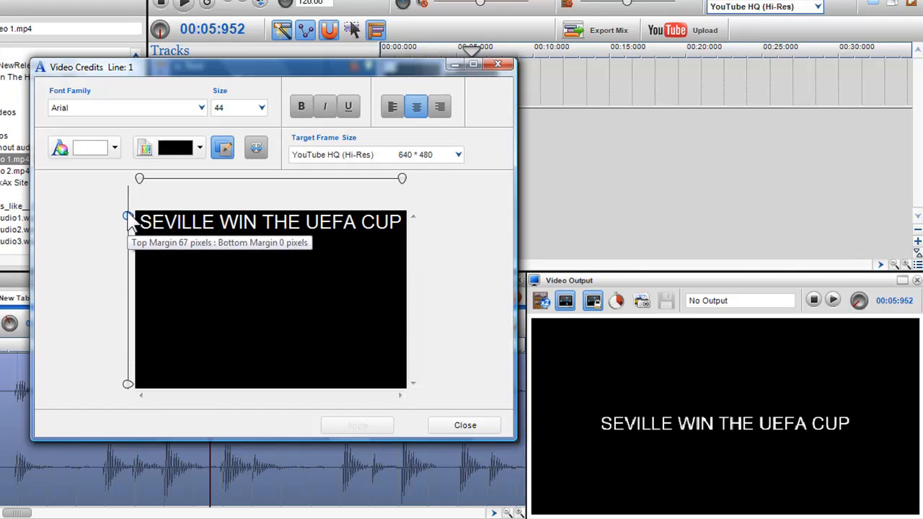
left_click_drag(128, 219, 128, 202)
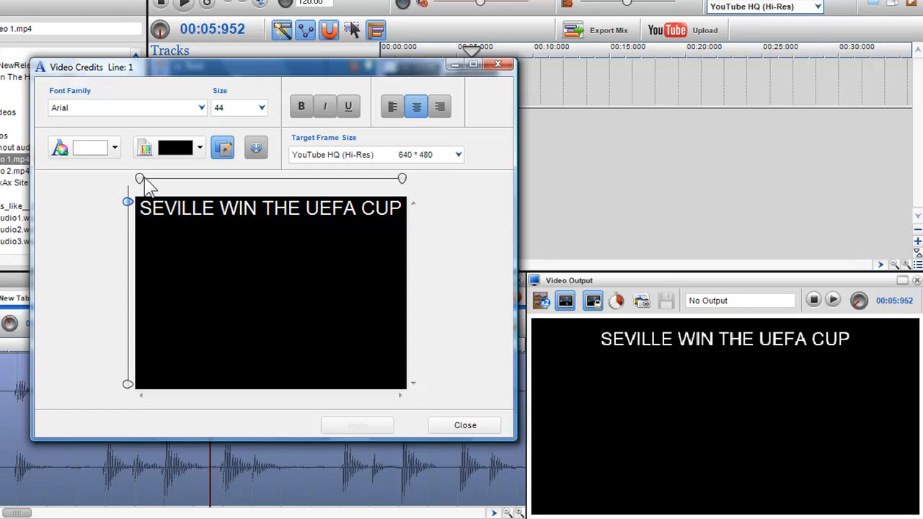
Step: Try the left margin, returning it to the left edge, then lower the title toward mid-frame
left_click_drag(138, 179, 202, 179)
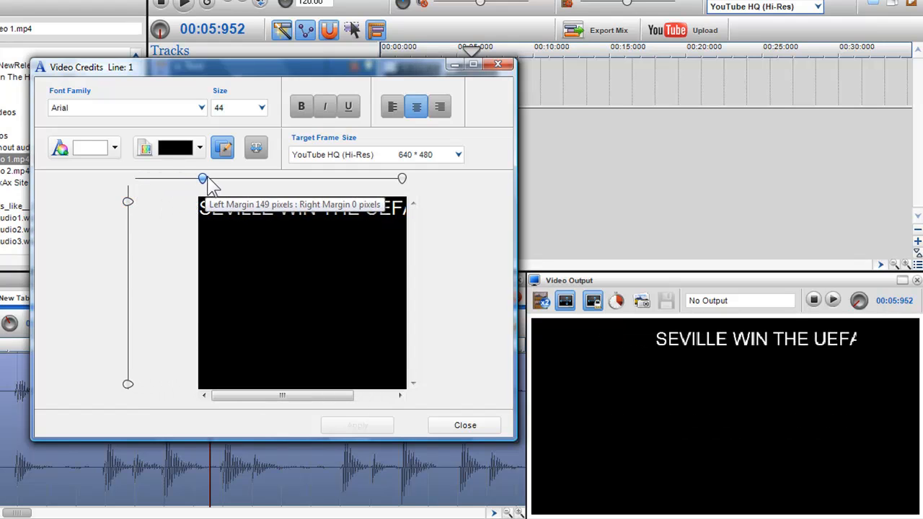
left_click_drag(202, 178, 185, 178)
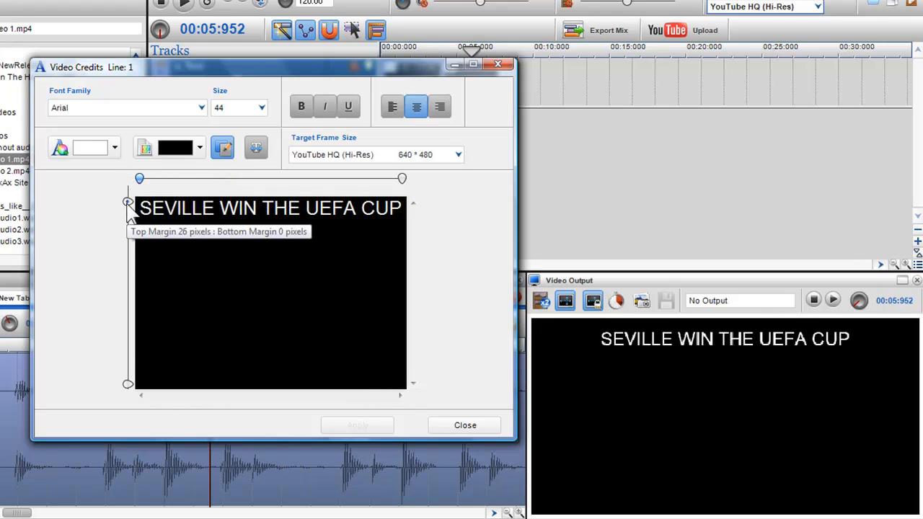
left_click_drag(128, 202, 129, 279)
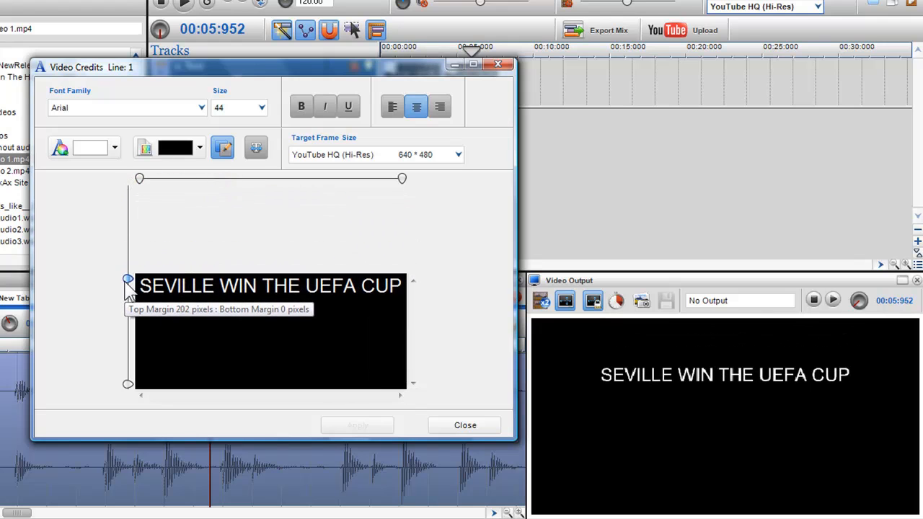
left_click_drag(128, 280, 128, 297)
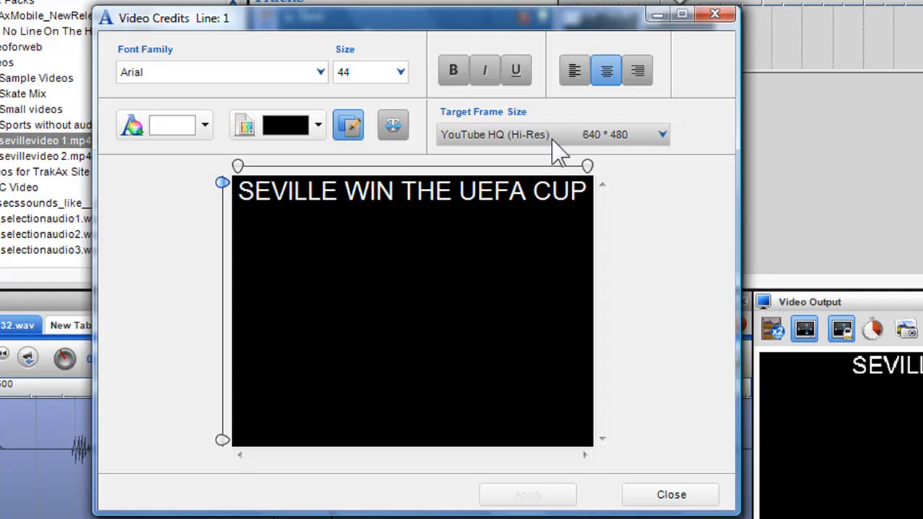
mouse_move(632, 152)
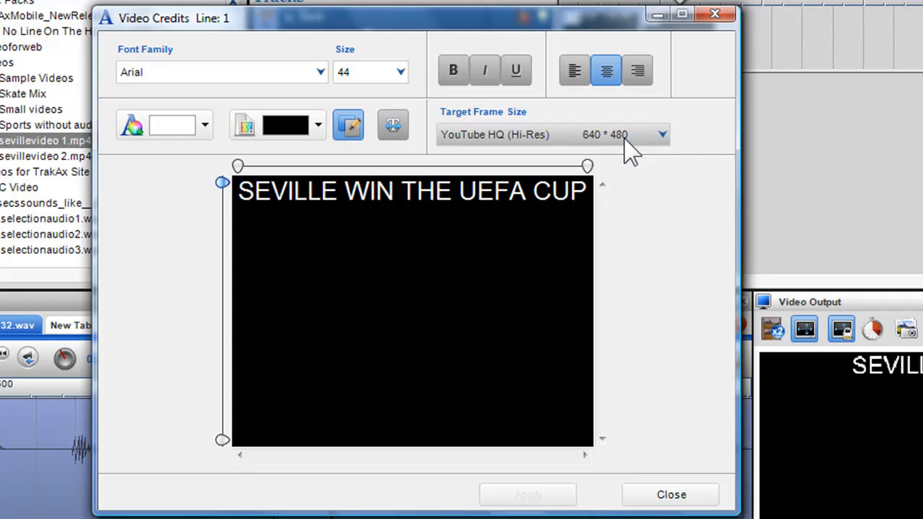
left_click(660, 134)
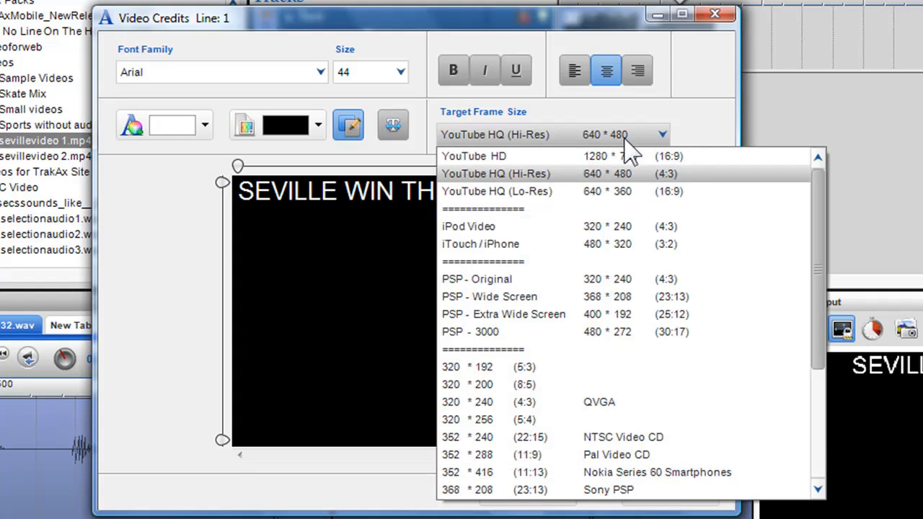
mouse_move(591, 367)
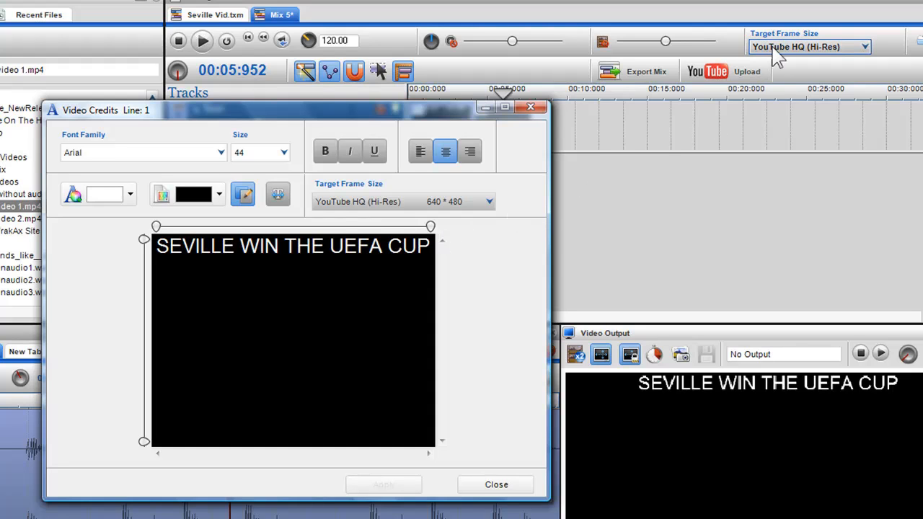
mouse_move(836, 55)
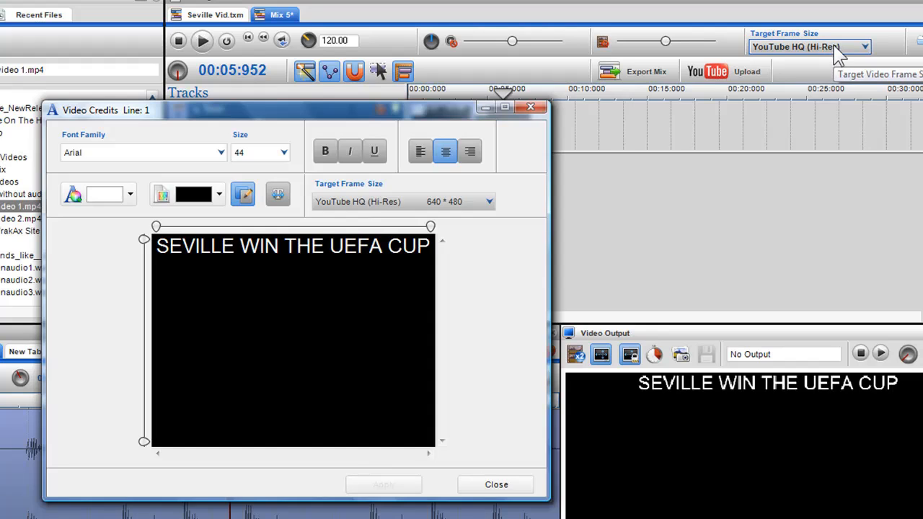
left_click(865, 46)
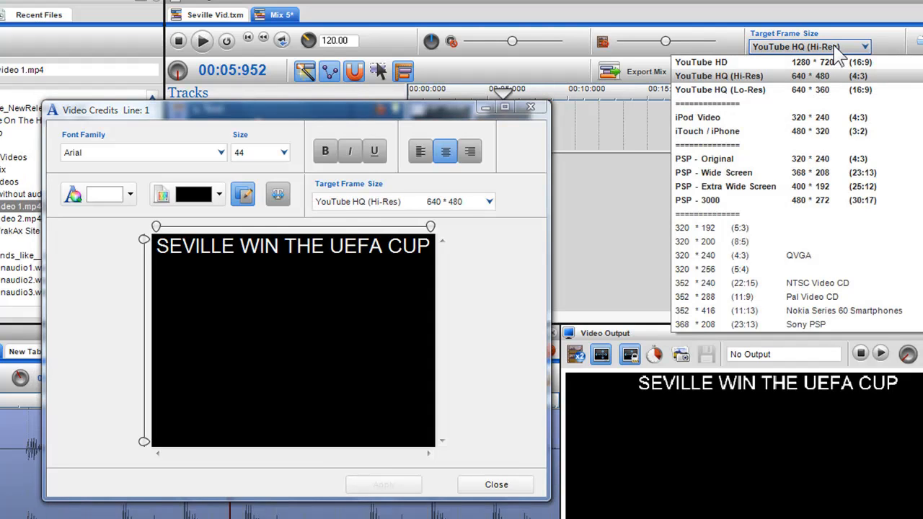
mouse_move(815, 98)
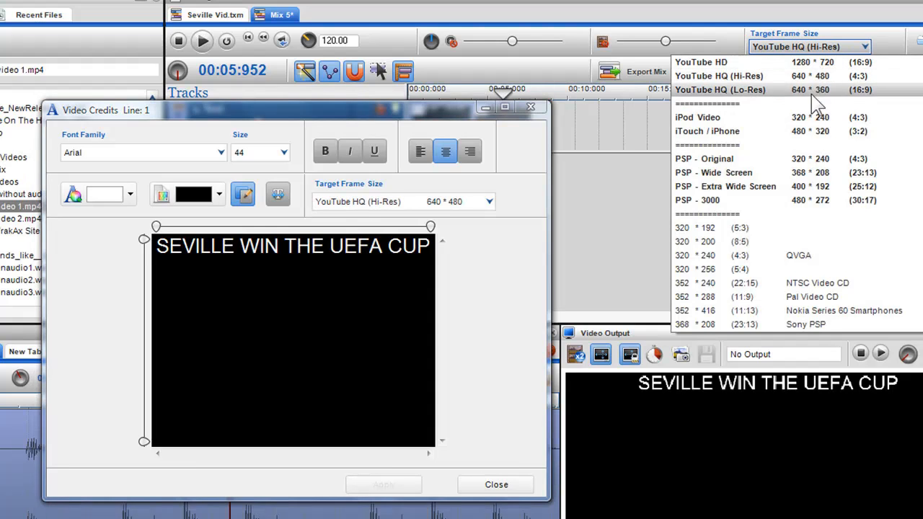
mouse_move(796, 237)
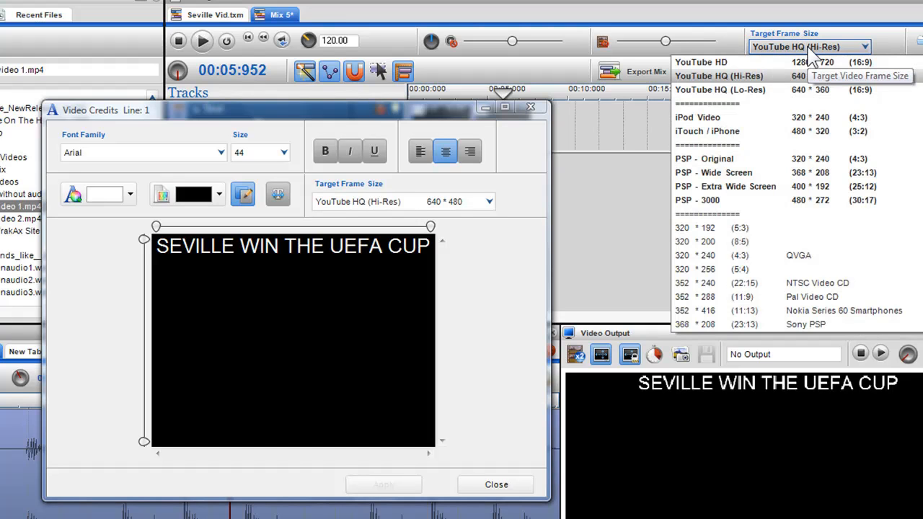
mouse_move(781, 117)
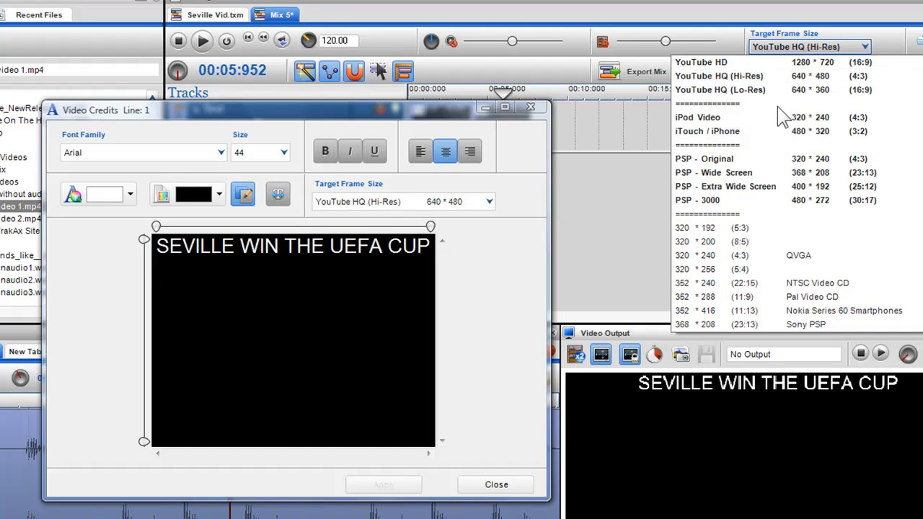
mouse_move(771, 159)
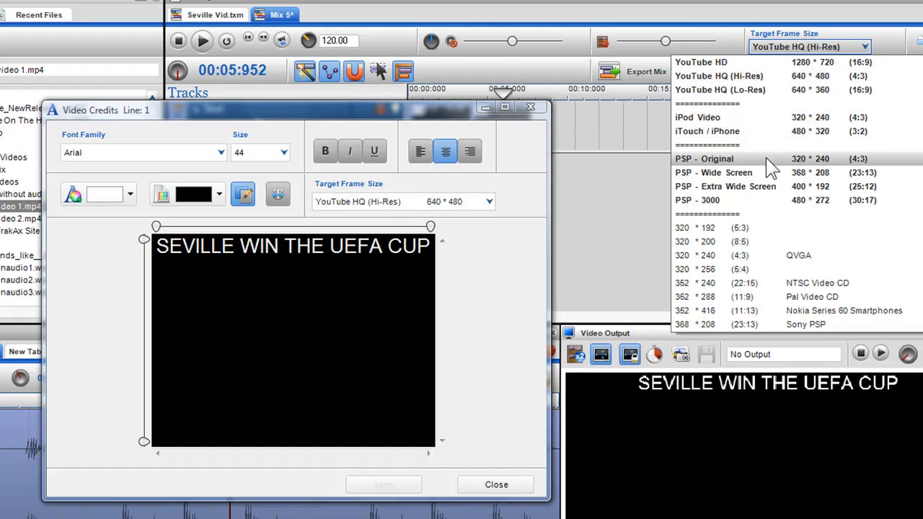
mouse_move(764, 186)
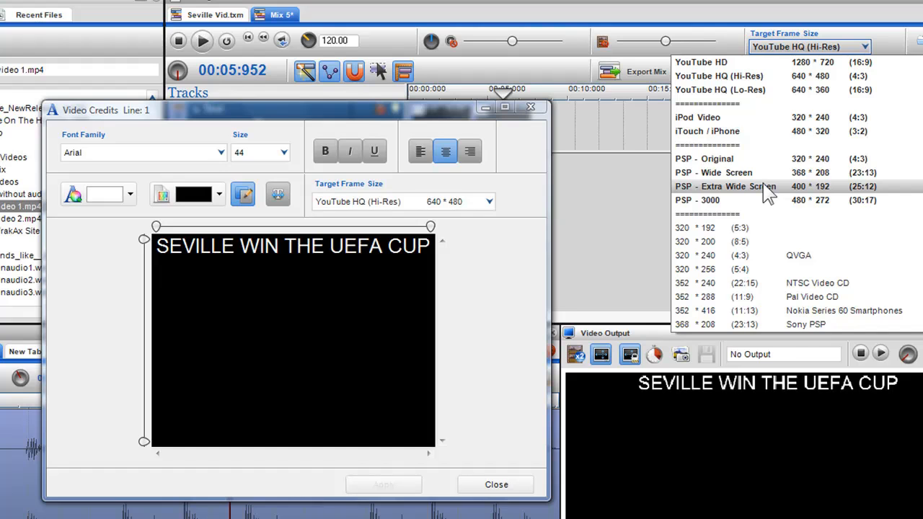
mouse_move(776, 122)
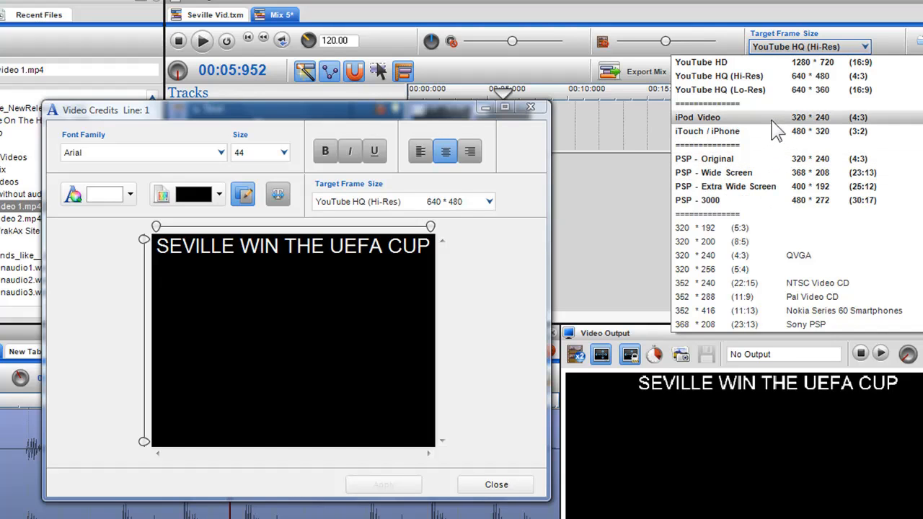
mouse_move(776, 64)
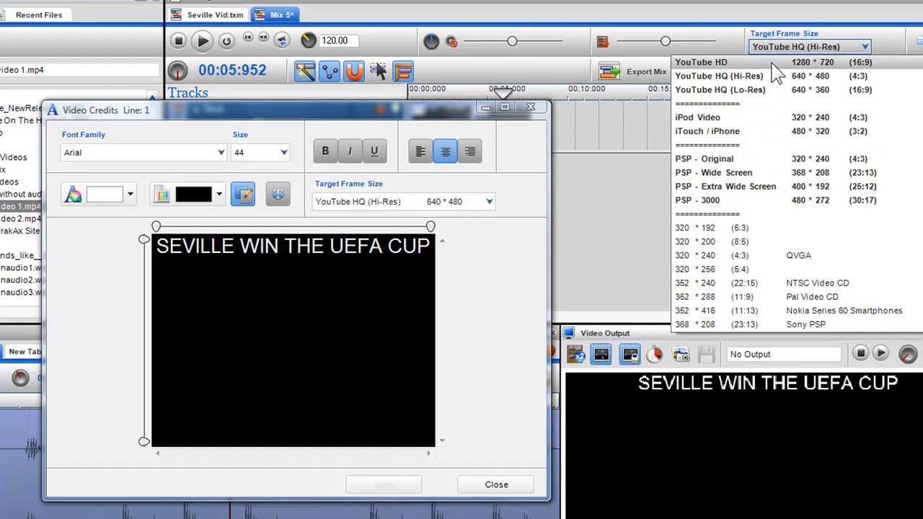
mouse_move(772, 75)
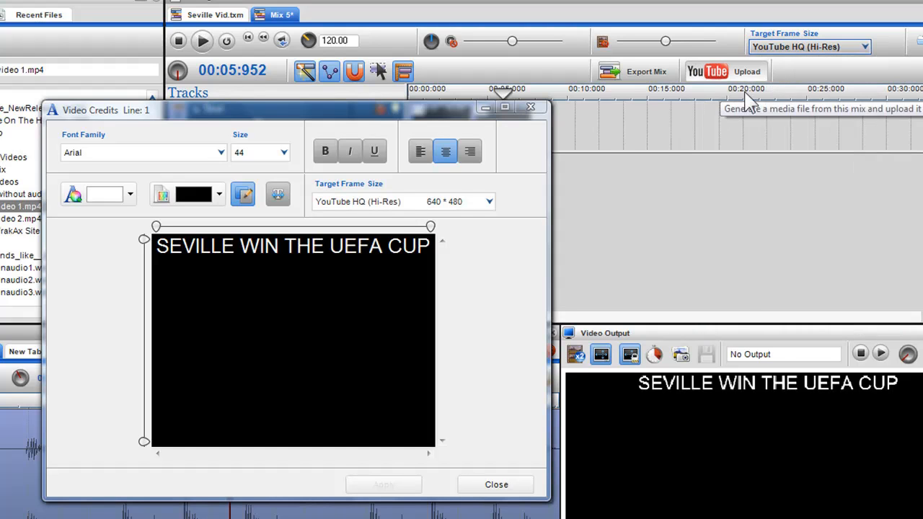
mouse_move(660, 155)
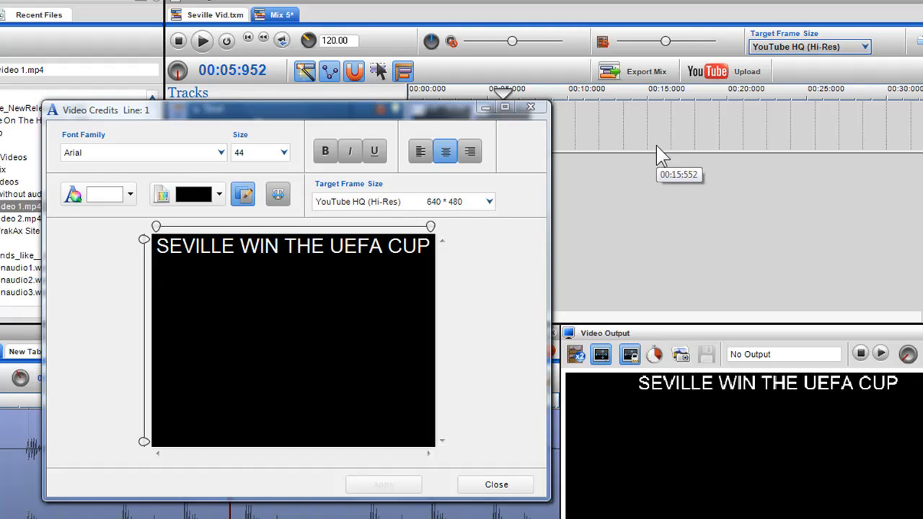
mouse_move(660, 156)
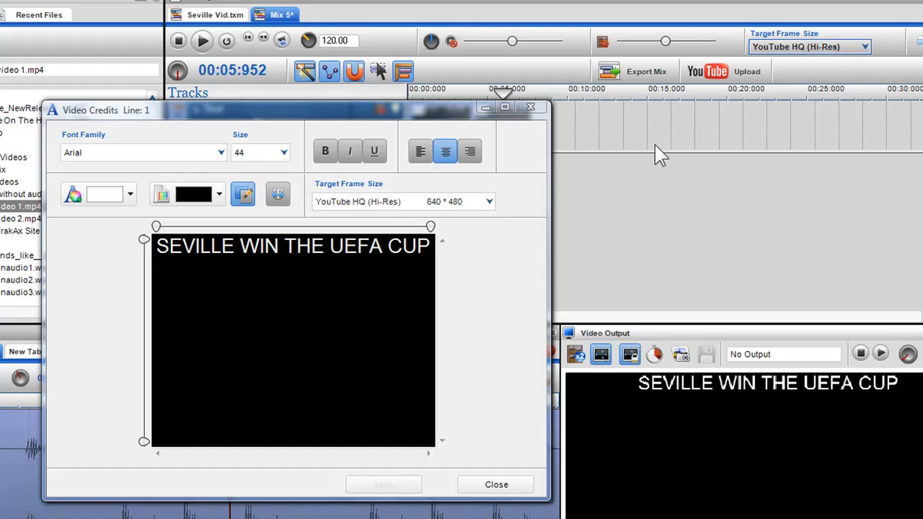
mouse_move(300, 225)
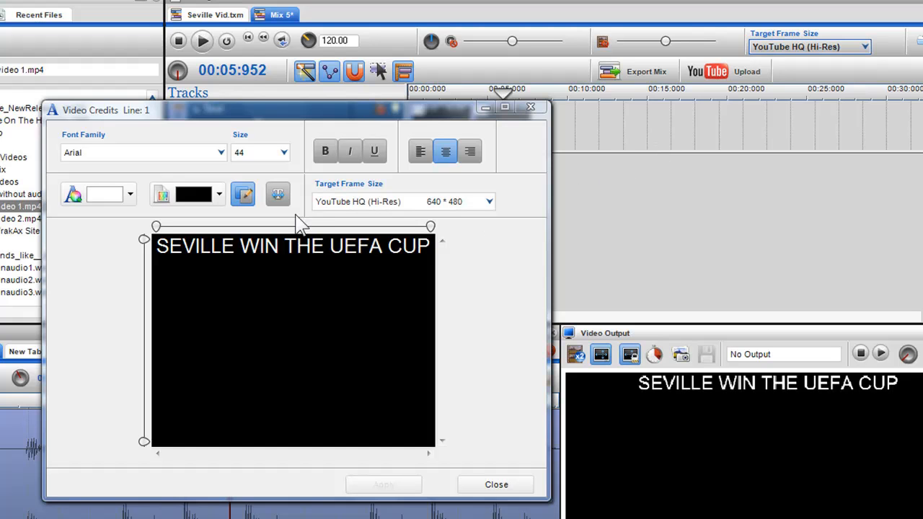
Step: Close the Video Credits dialog to show the timeline with the two title clips
left_click_drag(296, 110, 181, 43)
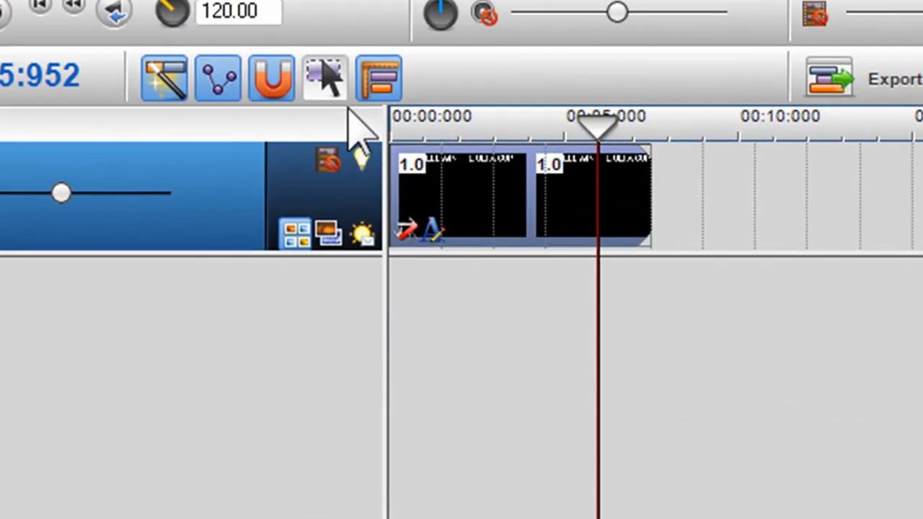
mouse_move(461, 217)
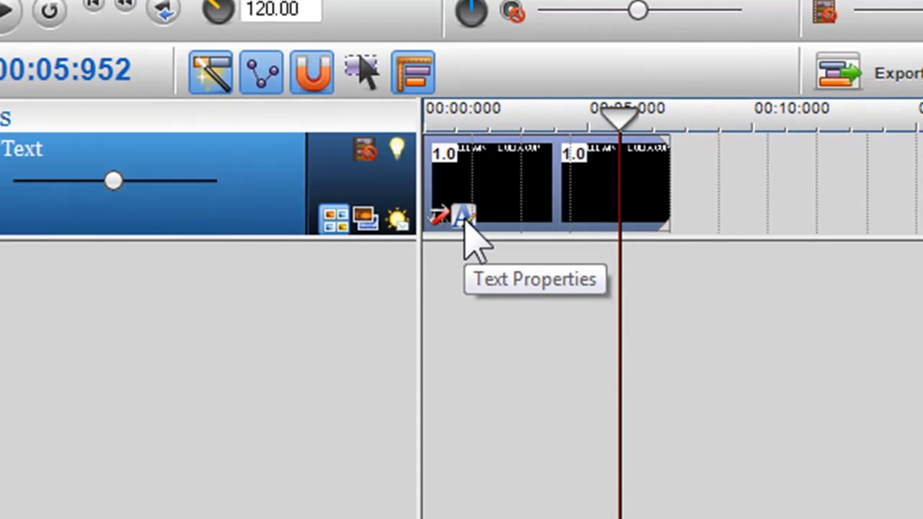
Step: Reopen the title clip's Text Properties and bring up editing options on the title text
left_click(462, 215)
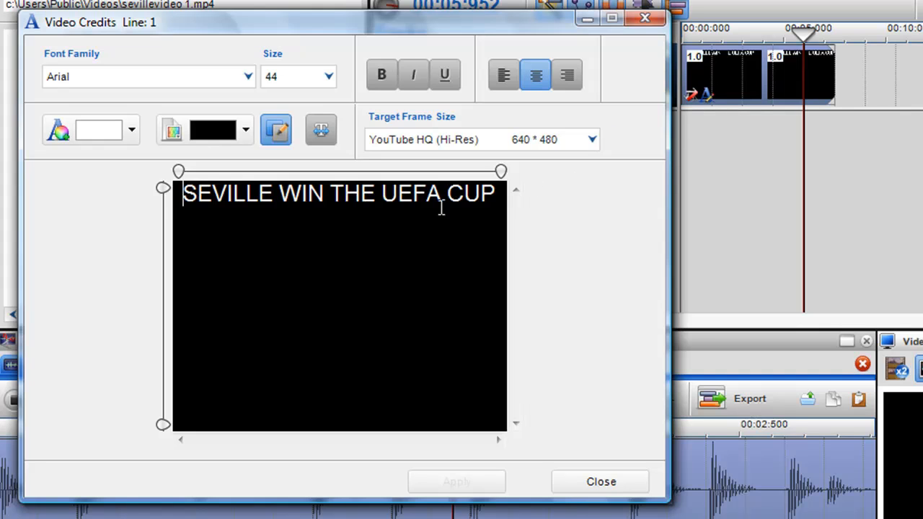
mouse_move(306, 199)
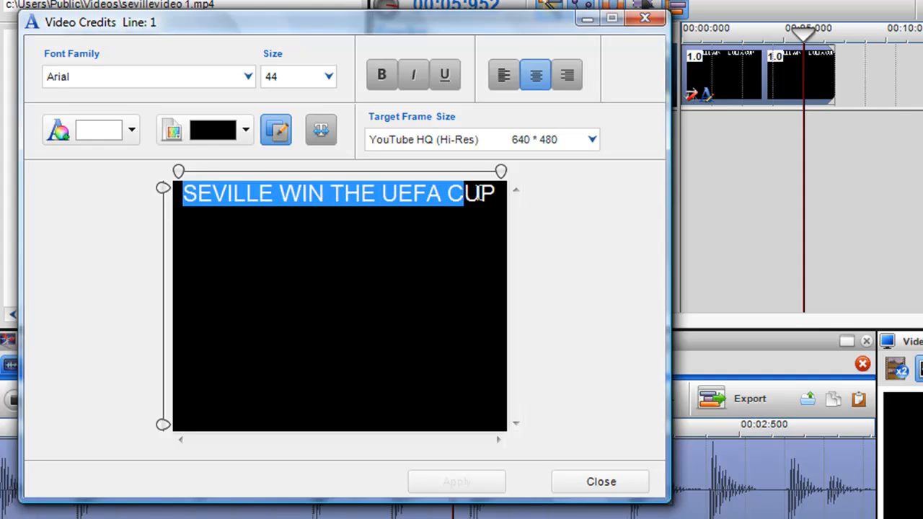
right_click(339, 193)
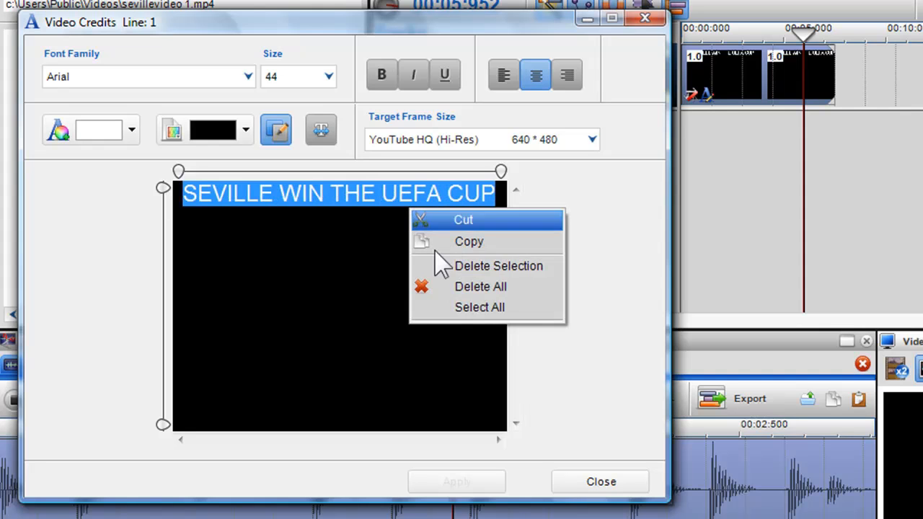
Step: Select all the title text and set its font to Whitney-Bold after trying Century Gothic
left_click(454, 315)
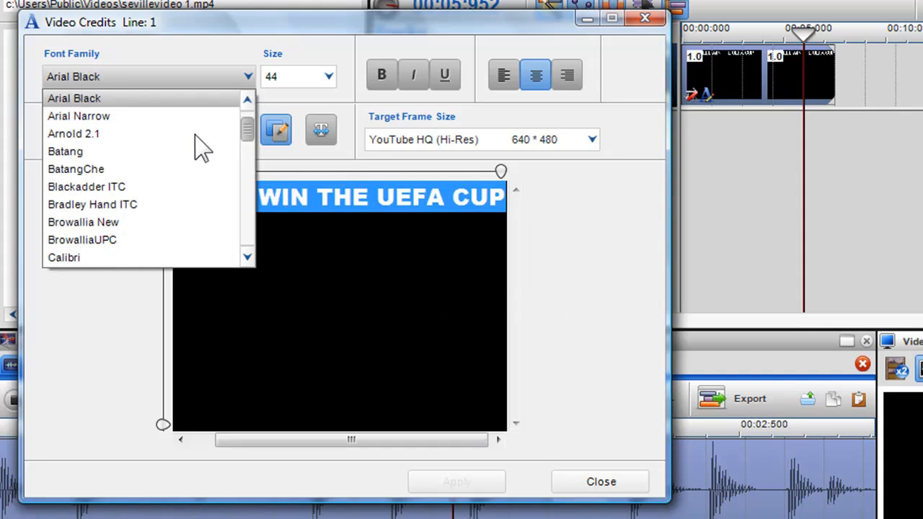
left_click(87, 186)
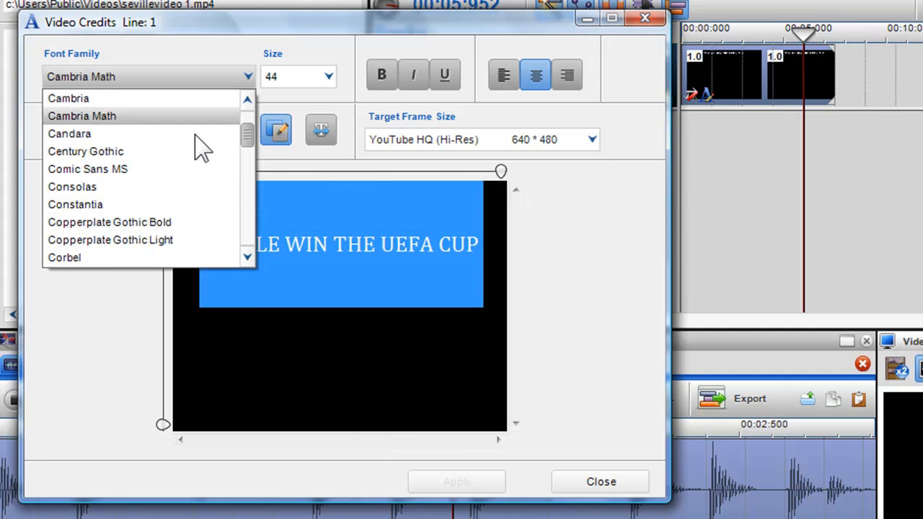
left_click(85, 152)
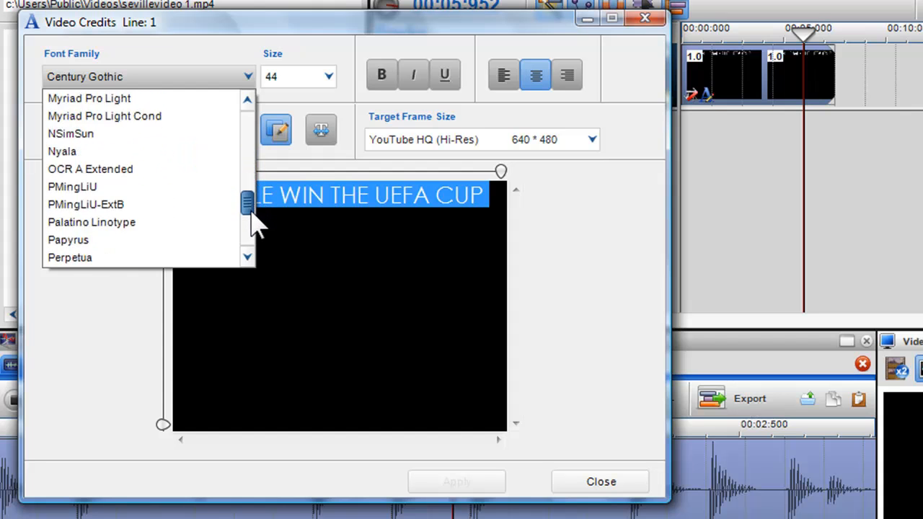
scroll("down", 3)
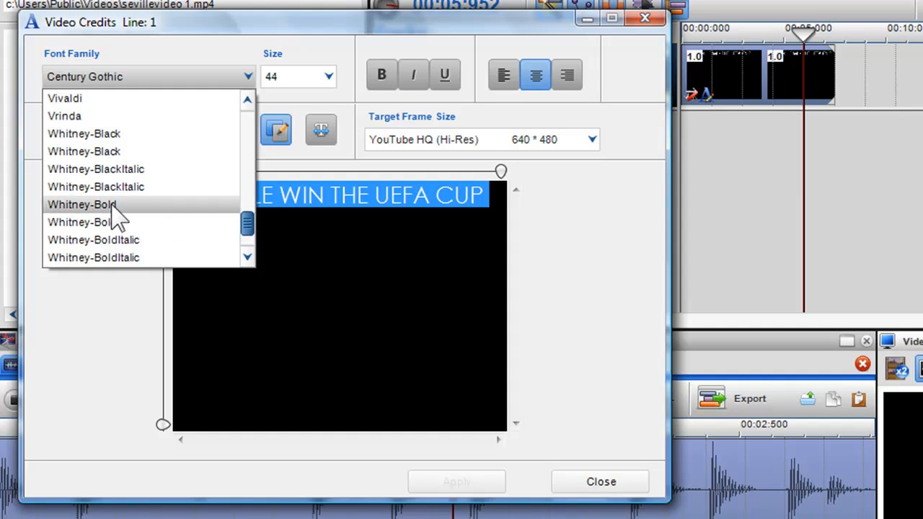
left_click(81, 204)
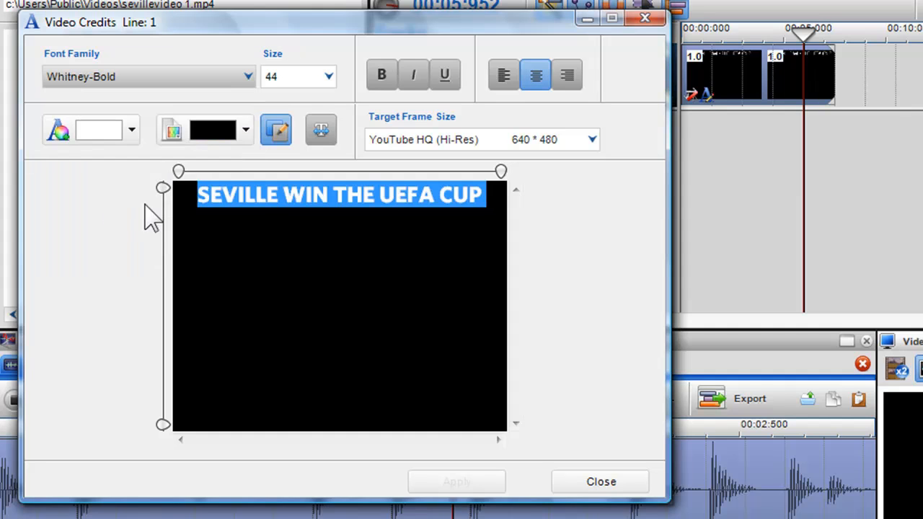
mouse_move(248, 224)
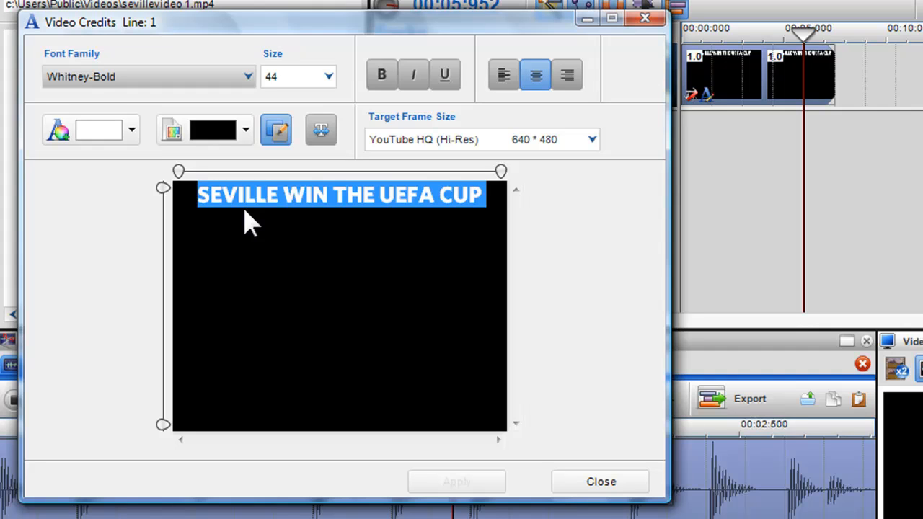
mouse_move(306, 115)
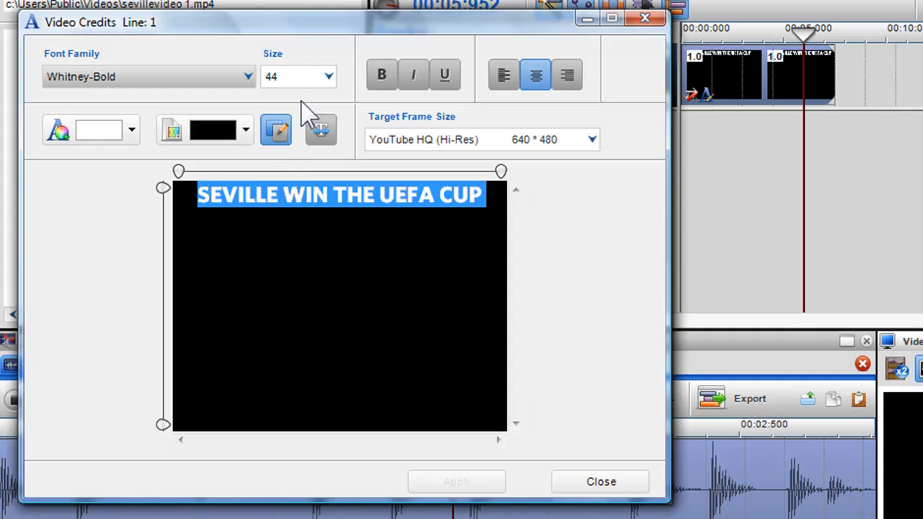
left_click(328, 76)
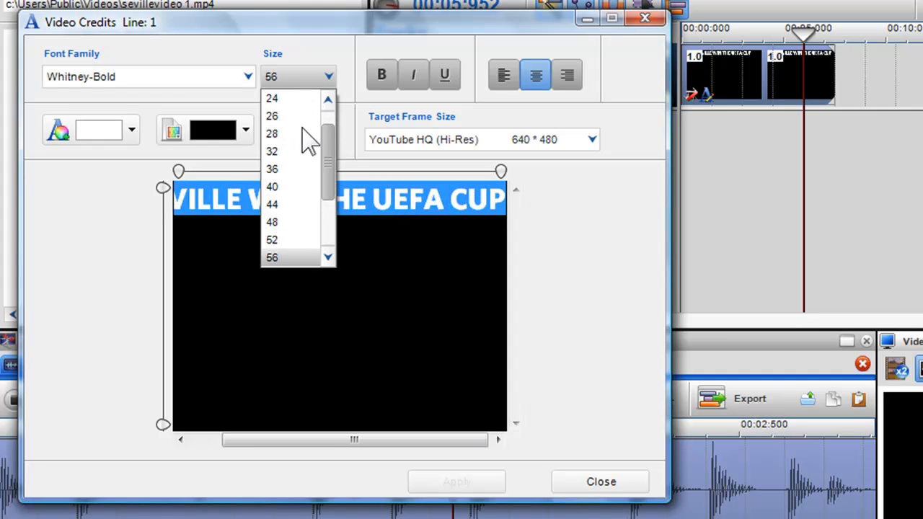
left_click(271, 239)
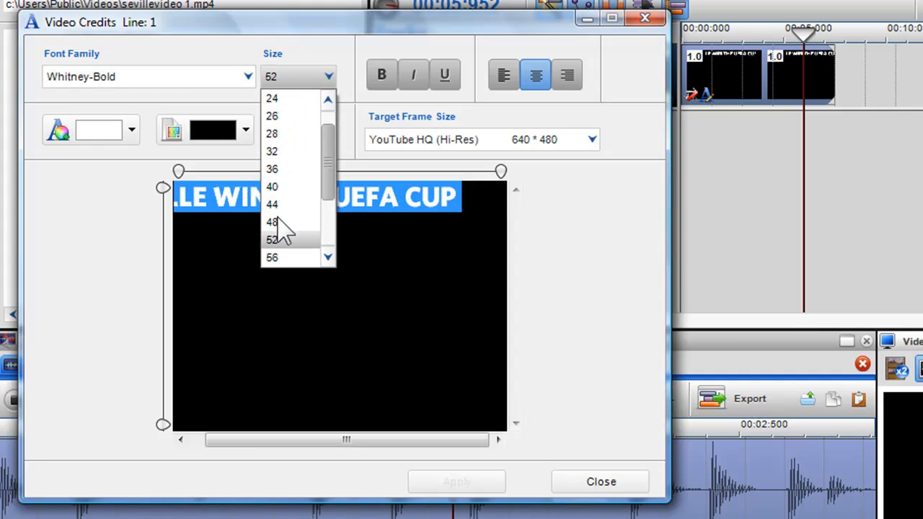
left_click(271, 222)
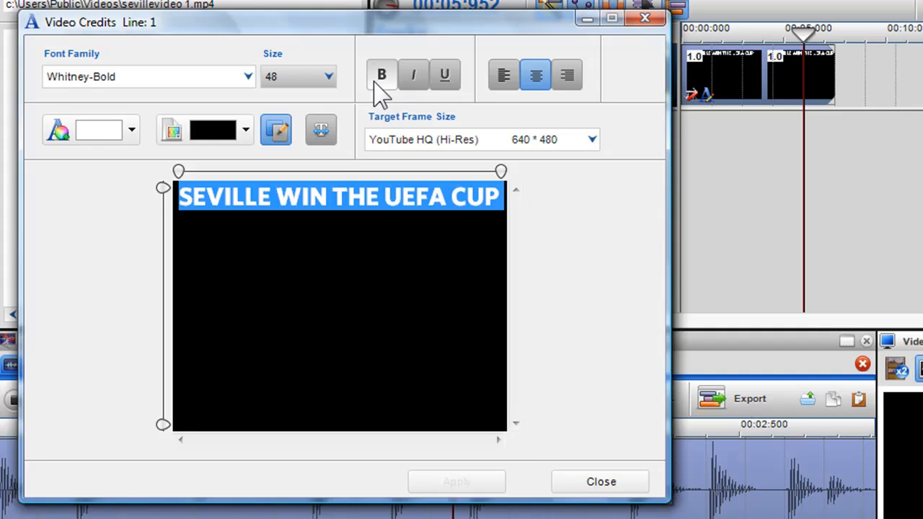
mouse_move(412, 74)
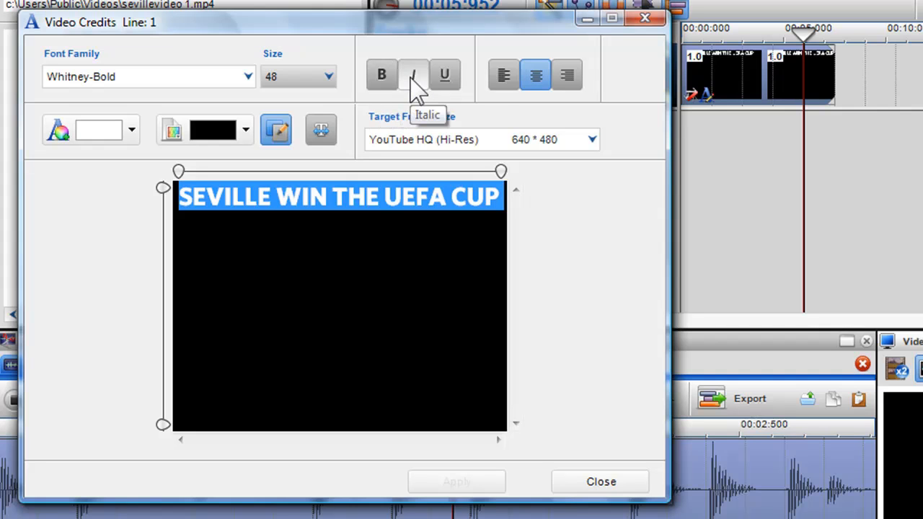
mouse_move(444, 75)
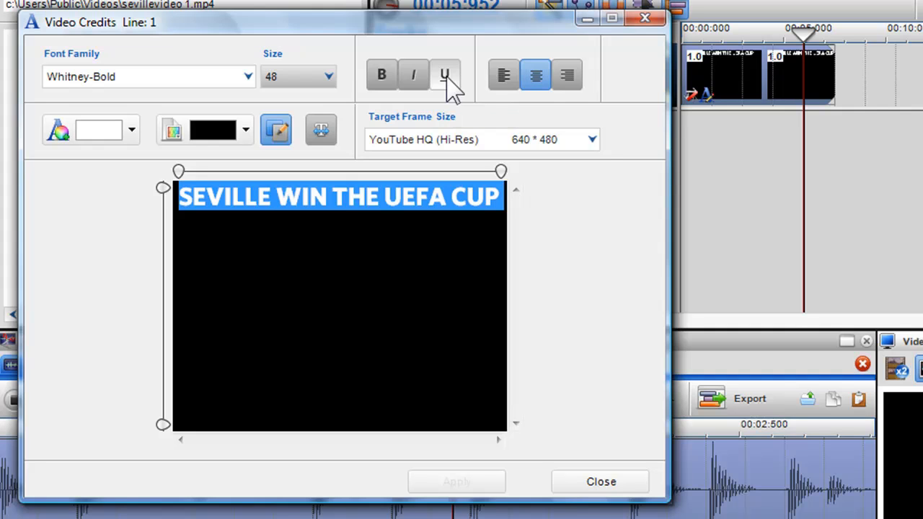
mouse_move(320, 242)
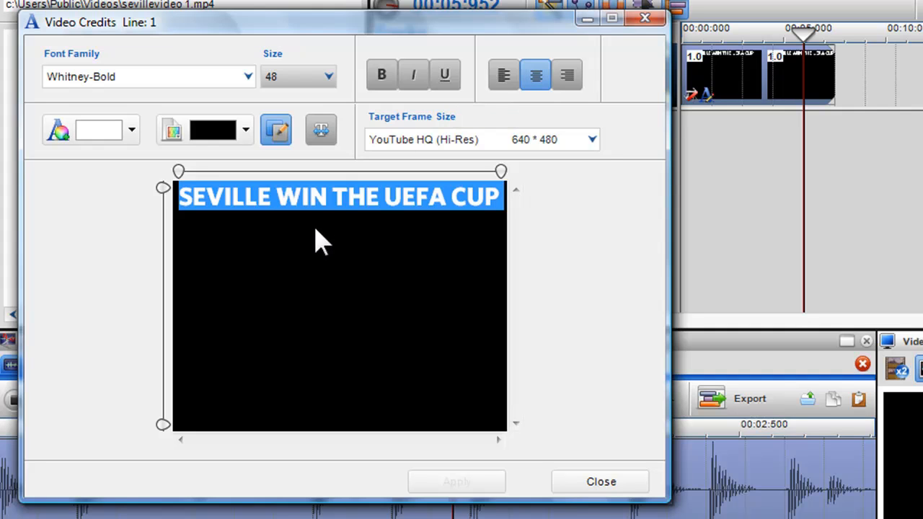
Step: Colour the words WIN and UEFA Fire Engine Red
double_click(300, 196)
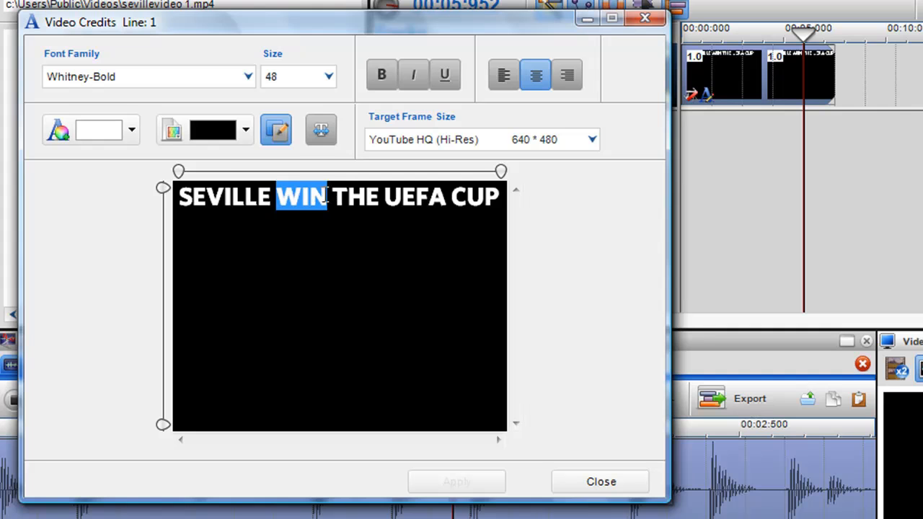
mouse_move(158, 156)
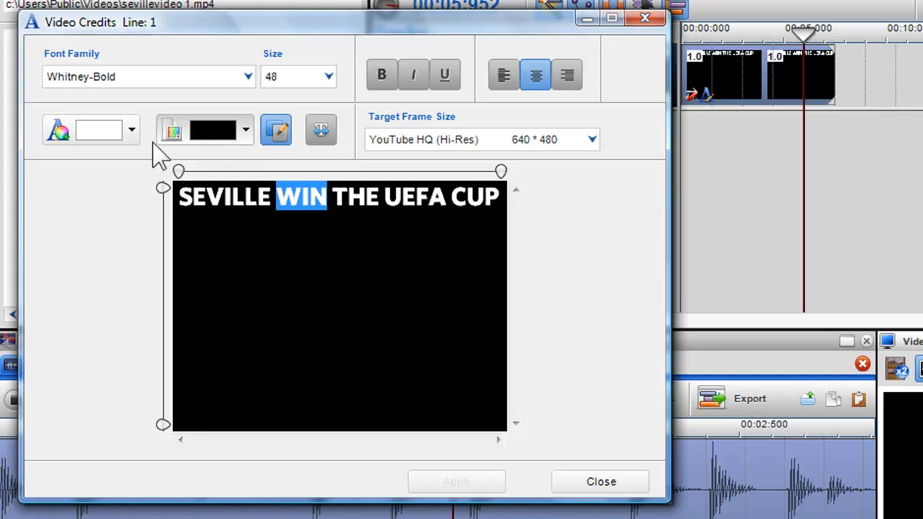
left_click(129, 129)
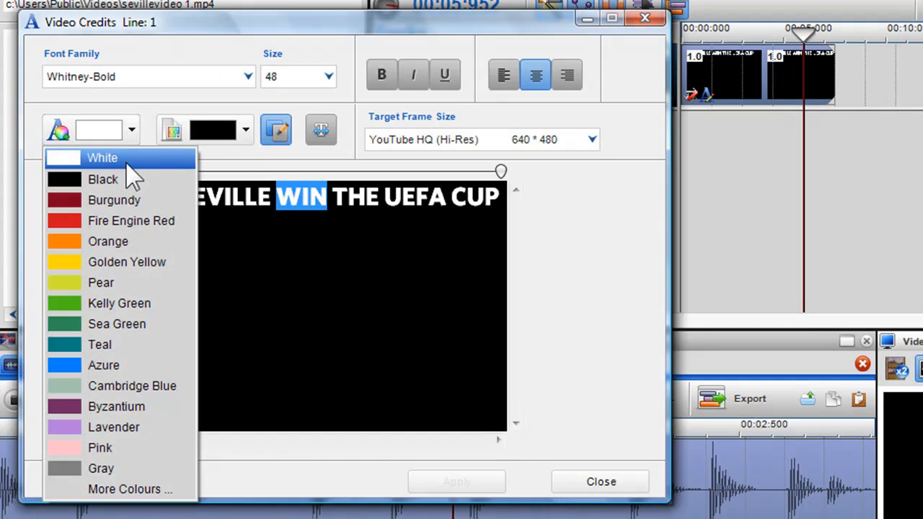
left_click(130, 220)
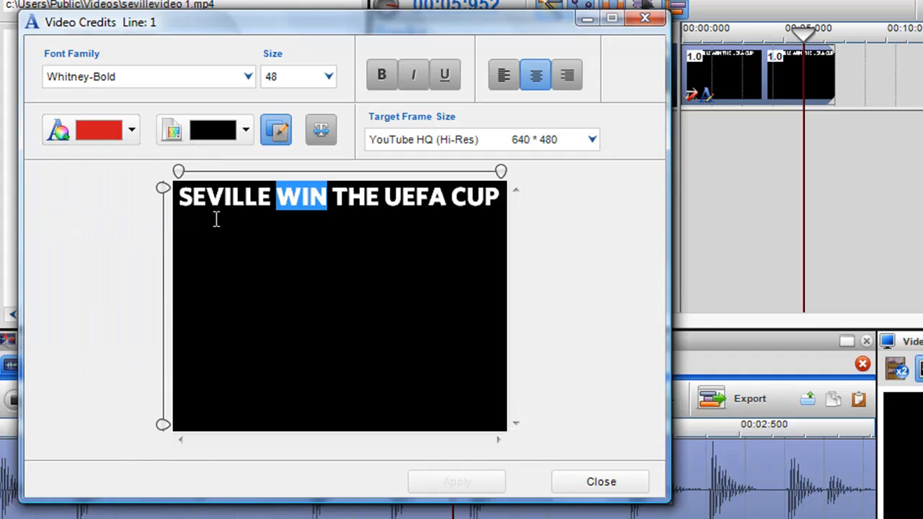
double_click(406, 196)
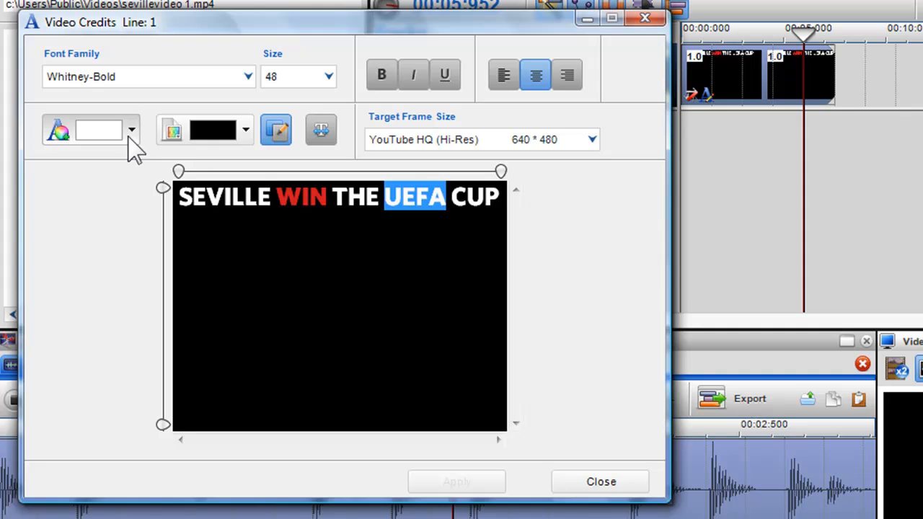
left_click(131, 129)
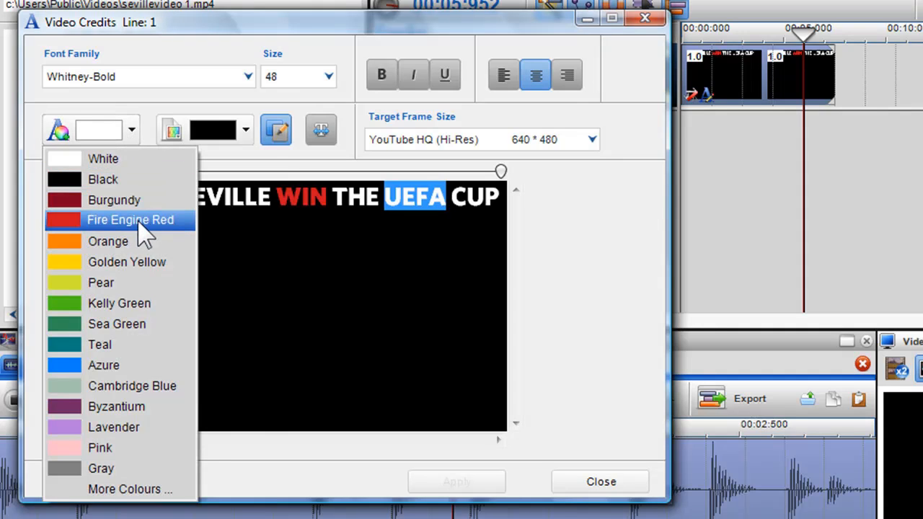
left_click(130, 219)
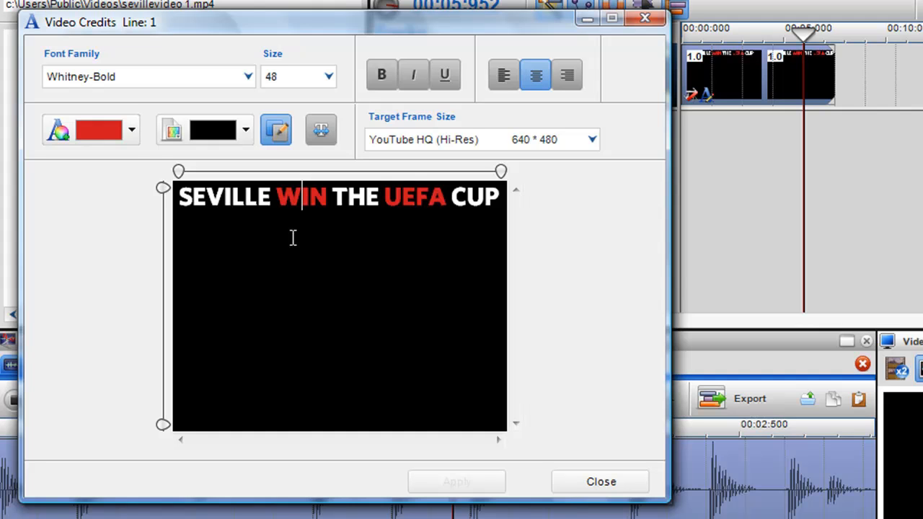
Step: Bring up the custom colour picker via More Colours
left_click(129, 130)
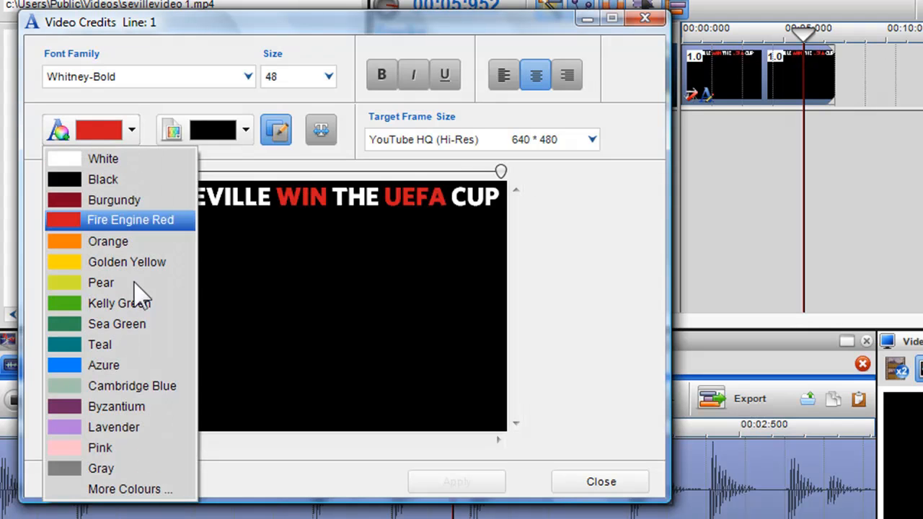
left_click(130, 489)
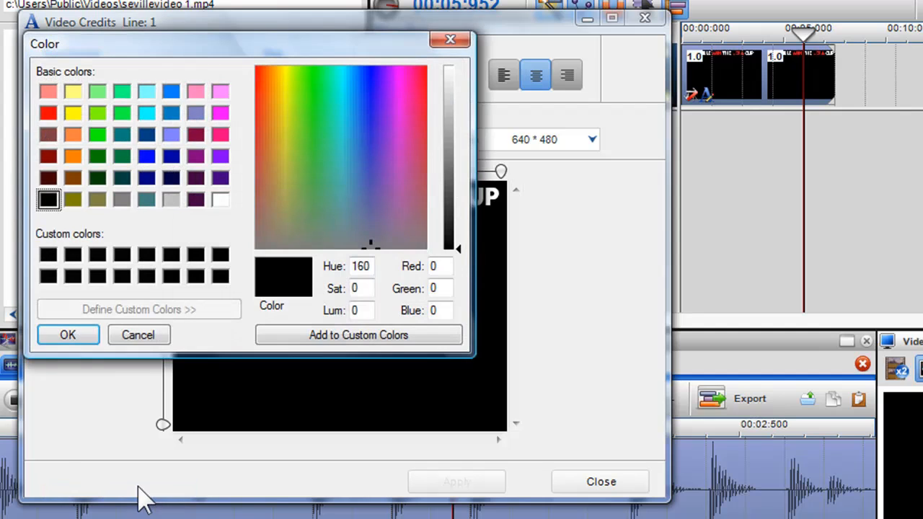
mouse_move(454, 262)
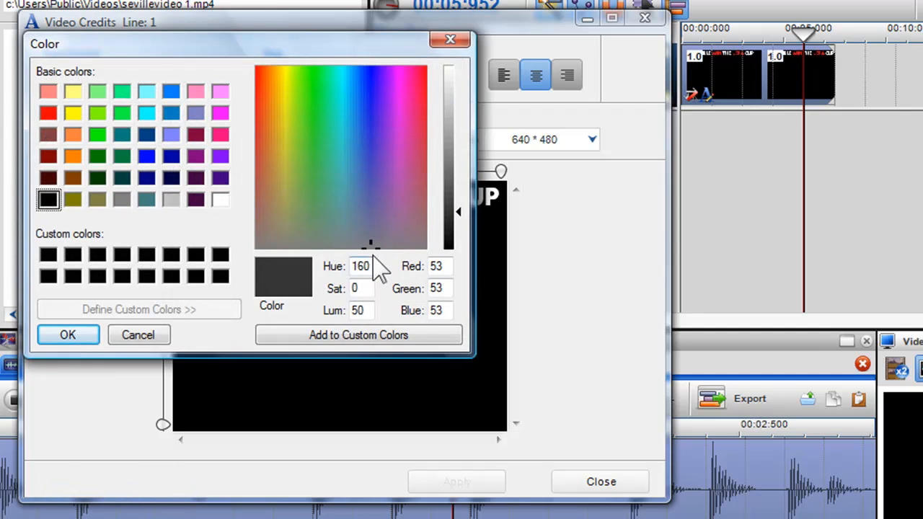
left_click(324, 127)
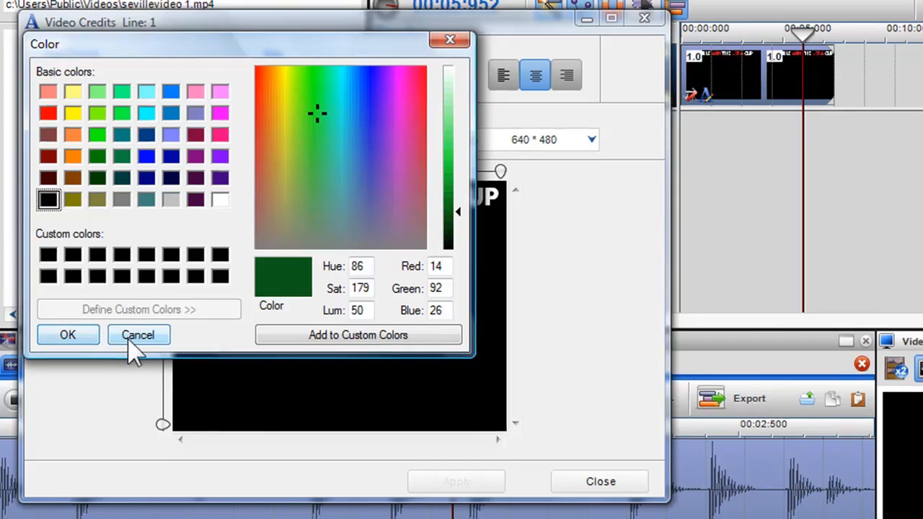
left_click(139, 335)
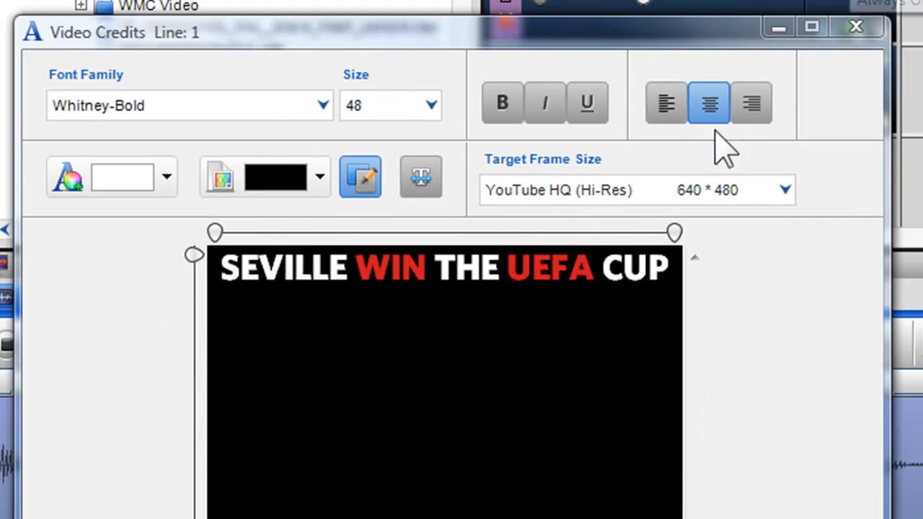
mouse_move(361, 176)
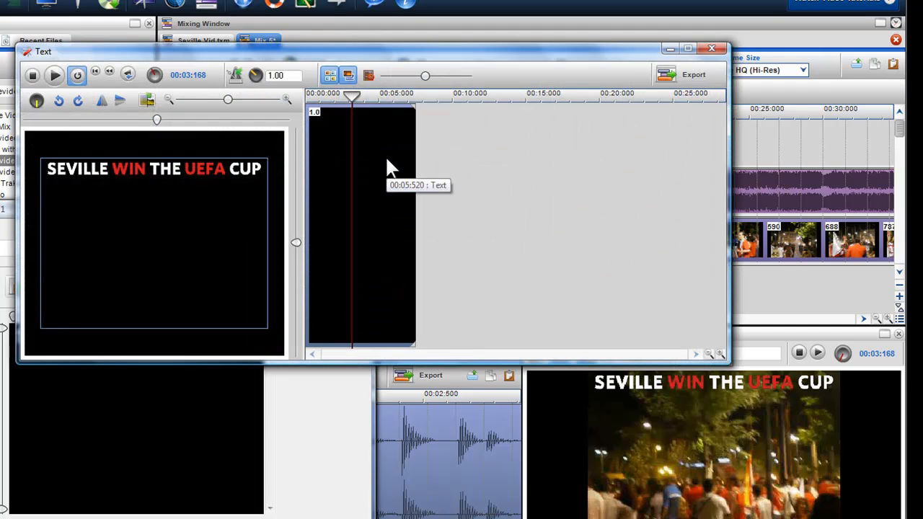
mouse_move(353, 85)
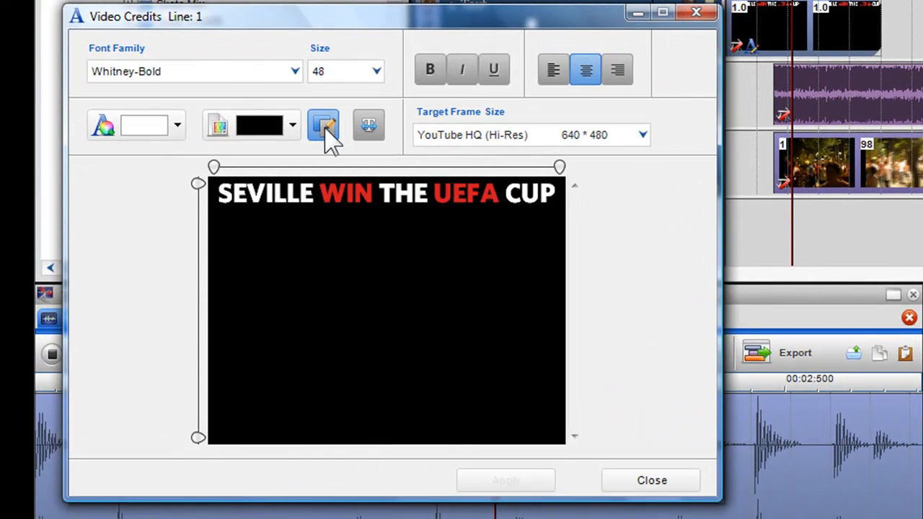
mouse_move(323, 124)
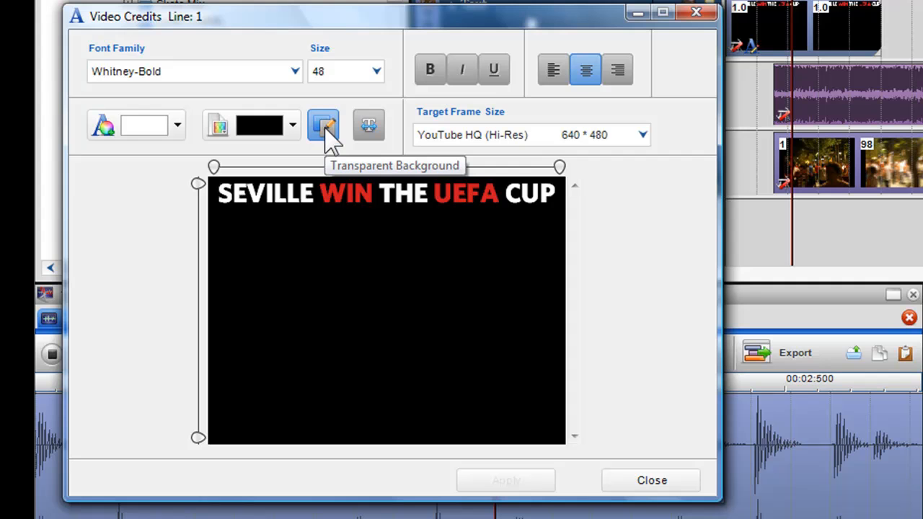
mouse_move(382, 152)
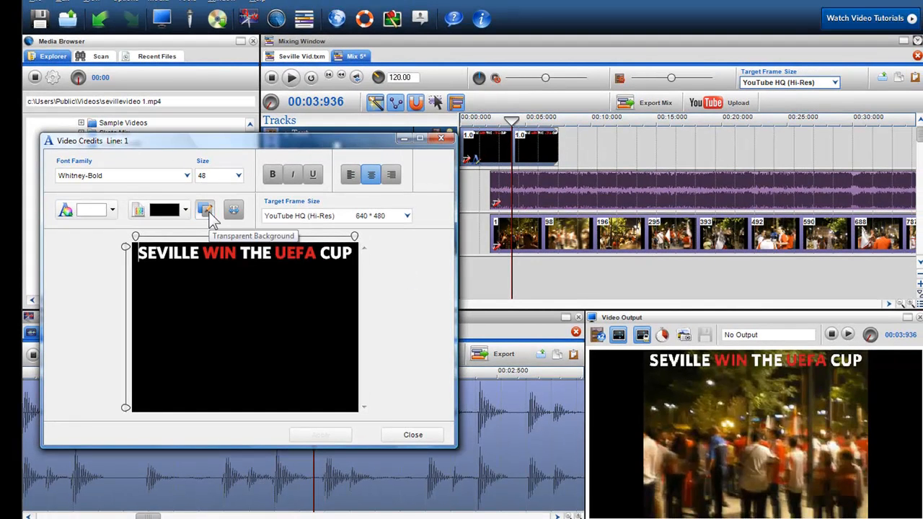
Step: Turn off the transparent background and set the title background to Gray
left_click(205, 211)
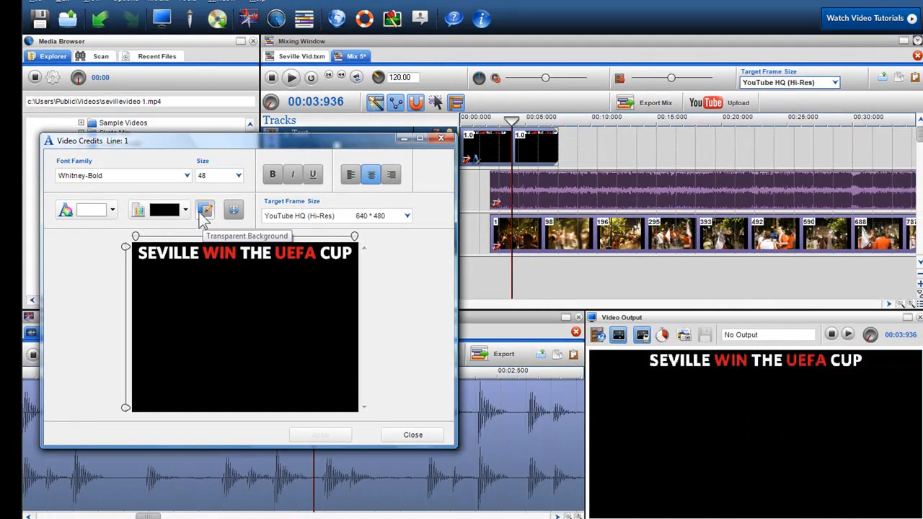
left_click(184, 210)
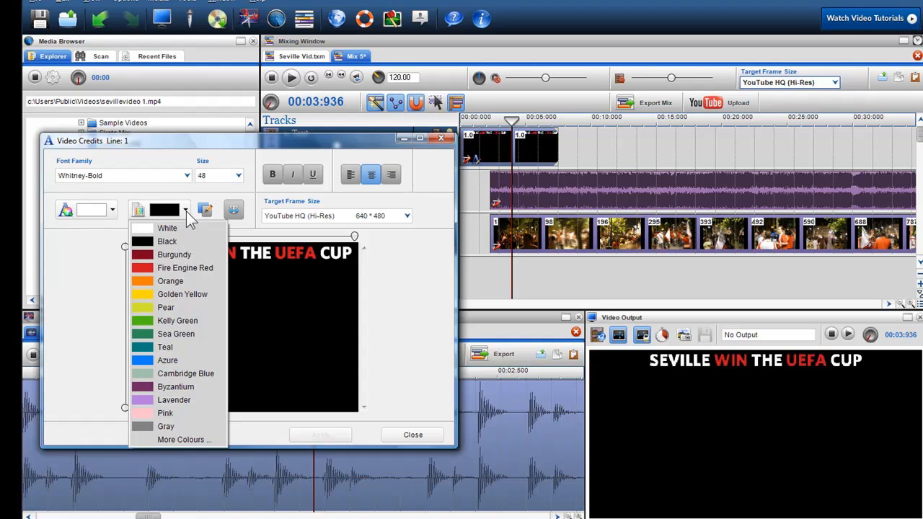
mouse_move(185, 267)
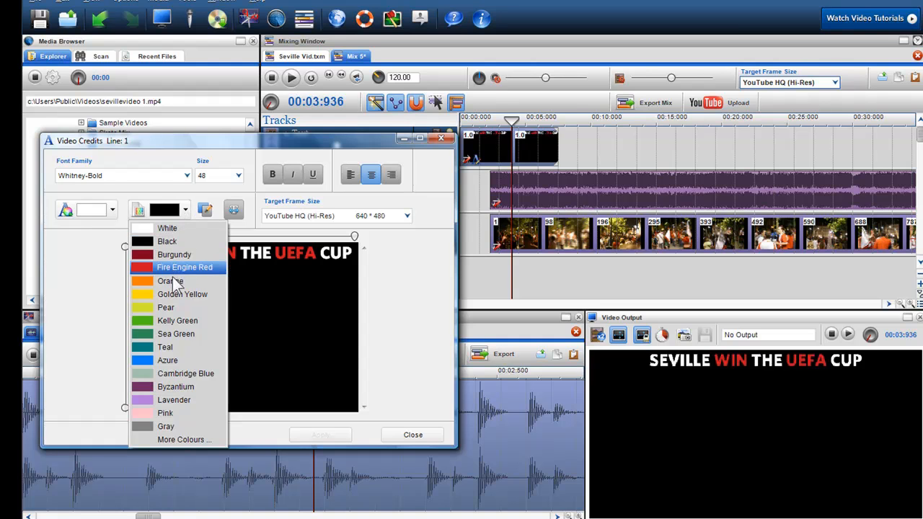
mouse_move(175, 372)
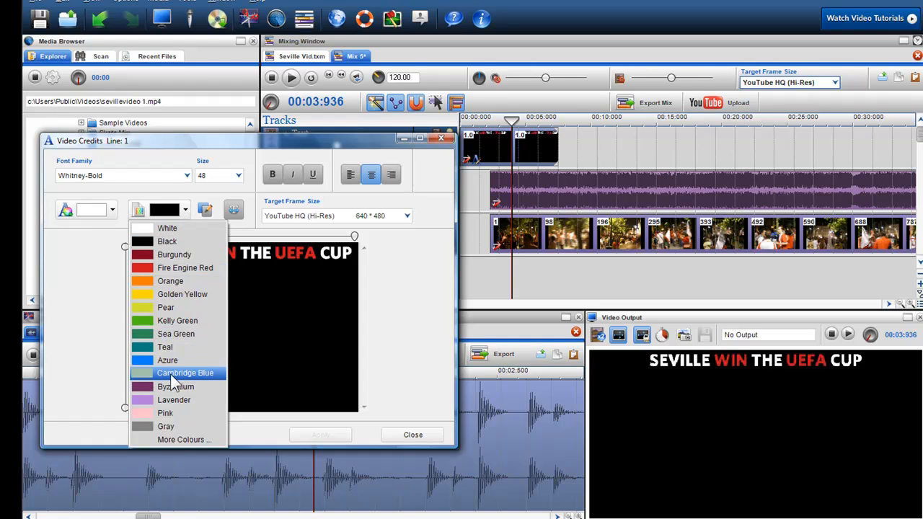
mouse_move(172, 427)
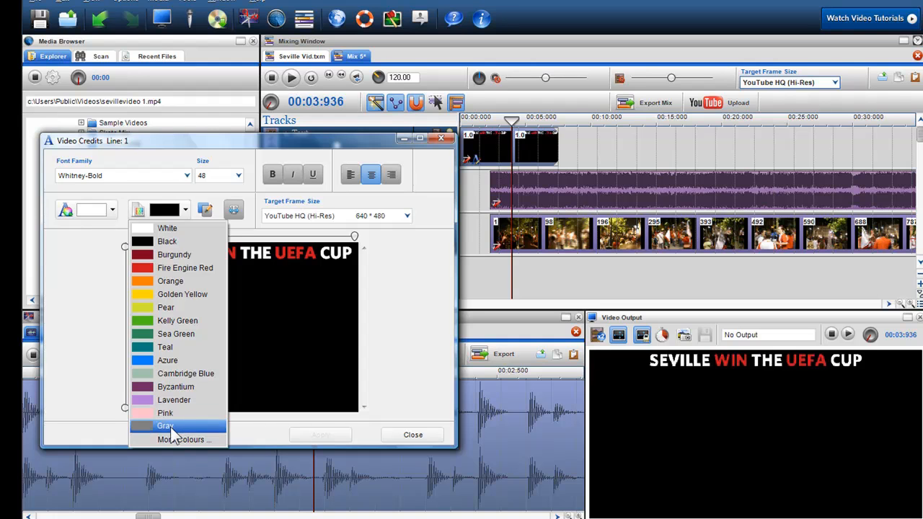
left_click(166, 426)
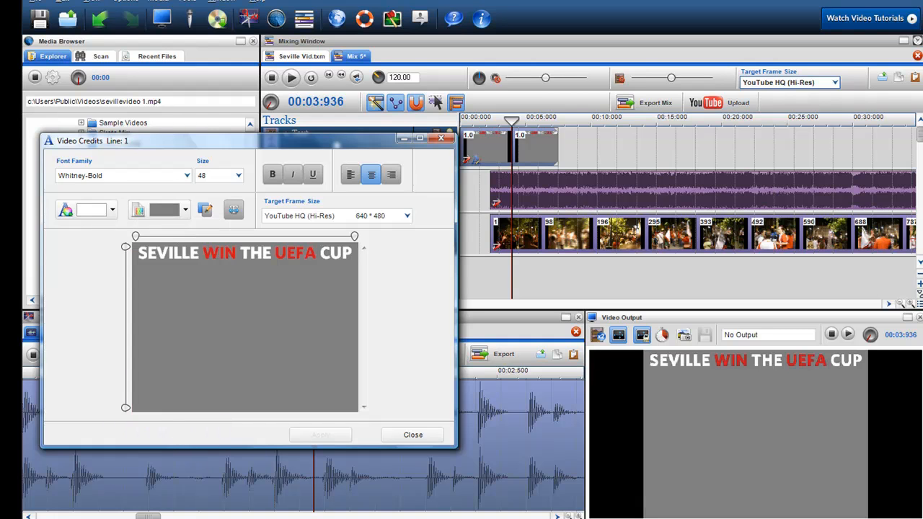
mouse_move(261, 229)
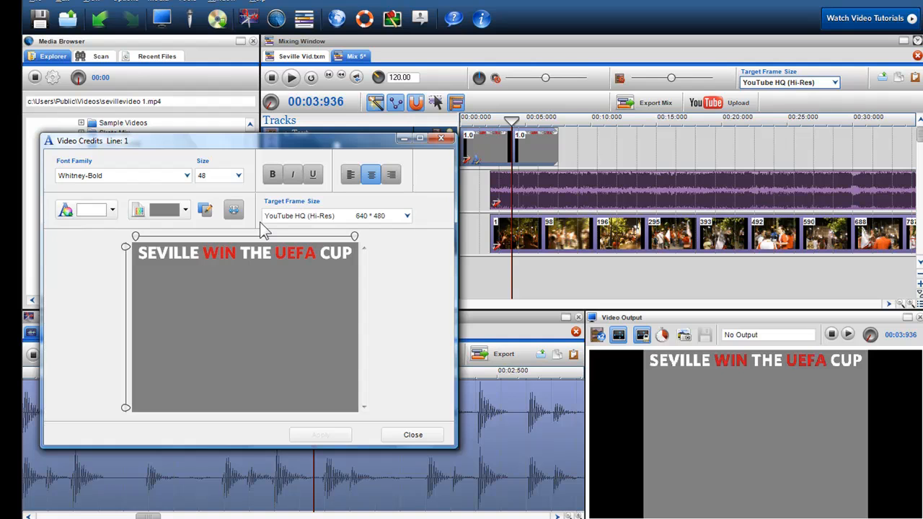